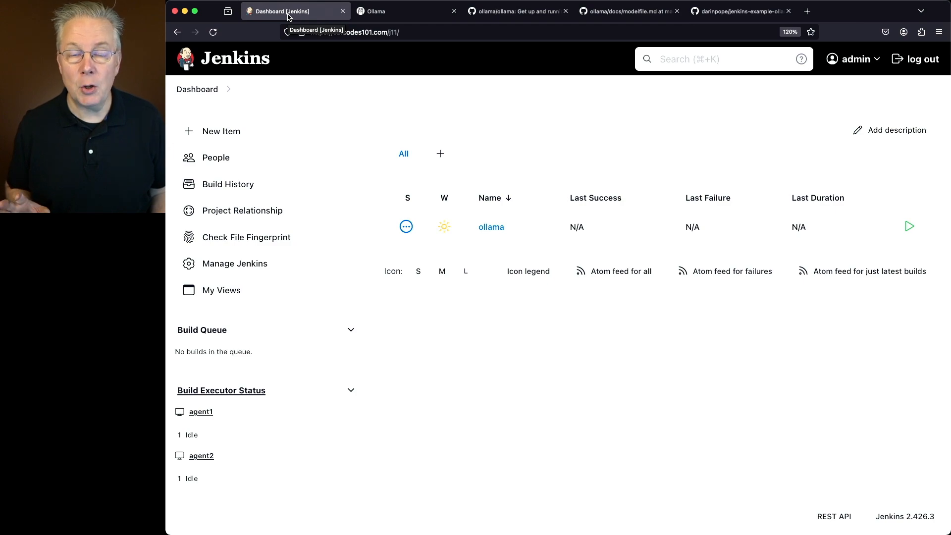
mouse_move(359, 233)
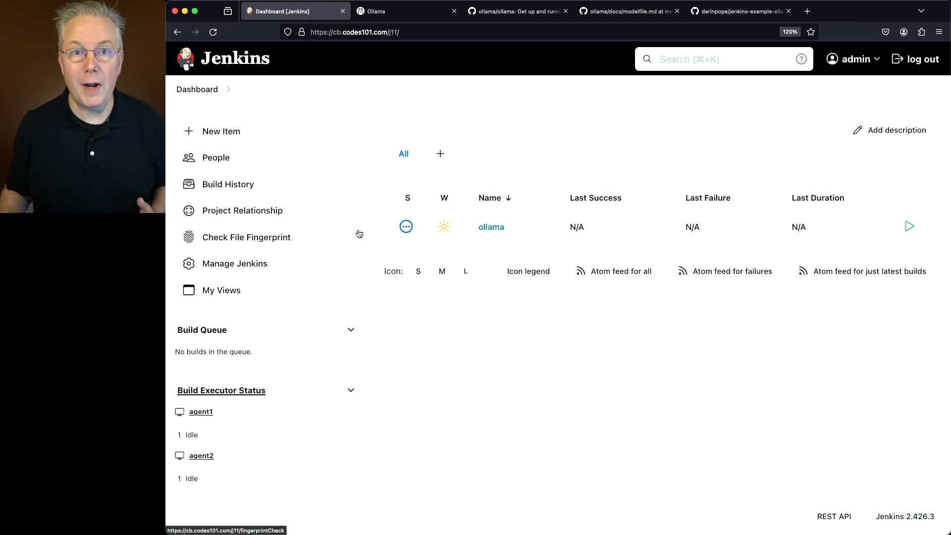
Step: Switch from the Jenkins dashboard to the ollama.com browser tab
left_click(389, 11)
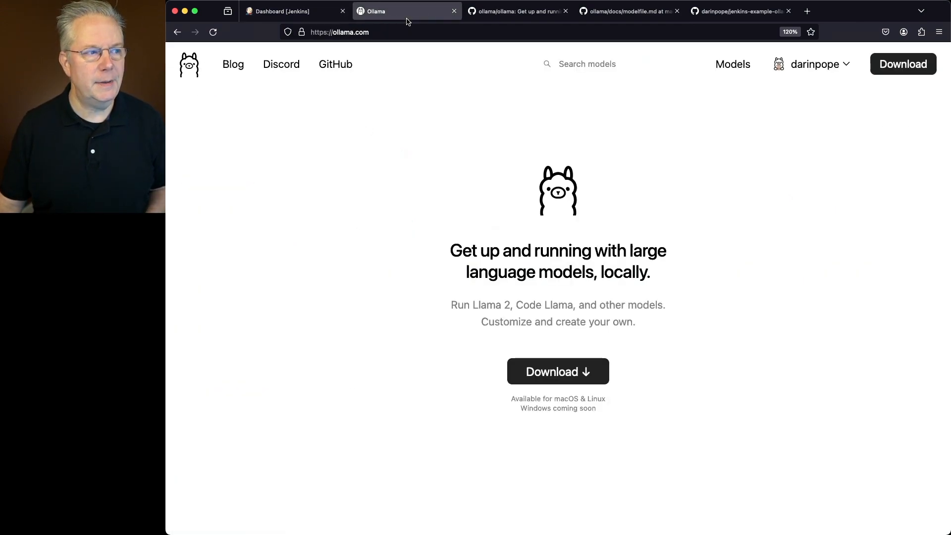
mouse_move(433, 175)
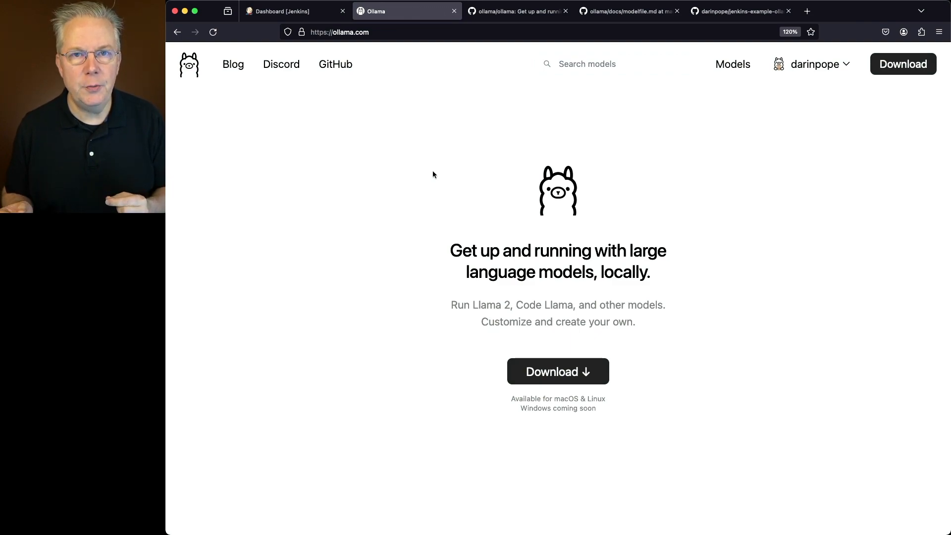
mouse_move(232, 178)
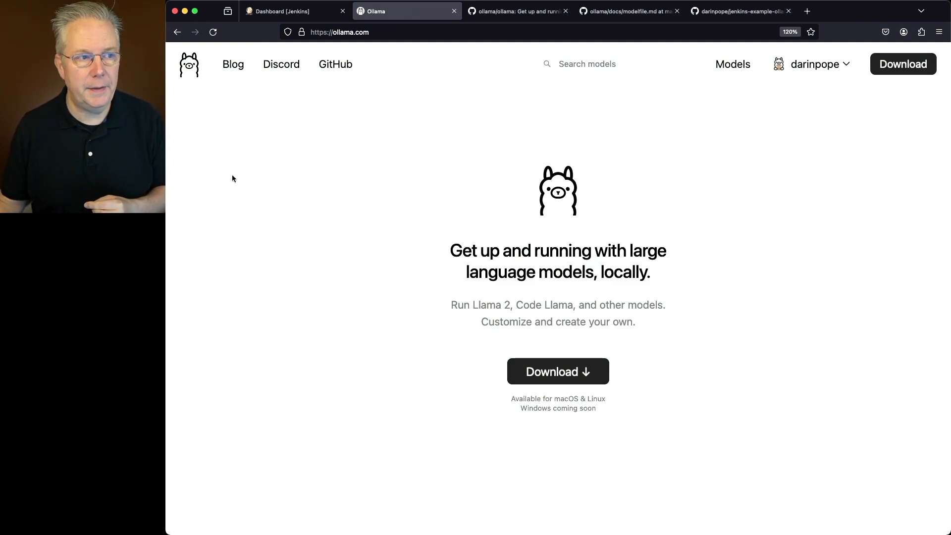
Step: Open the agent2 node's Configure page from Jenkins' Build Executor Status
left_click(279, 11)
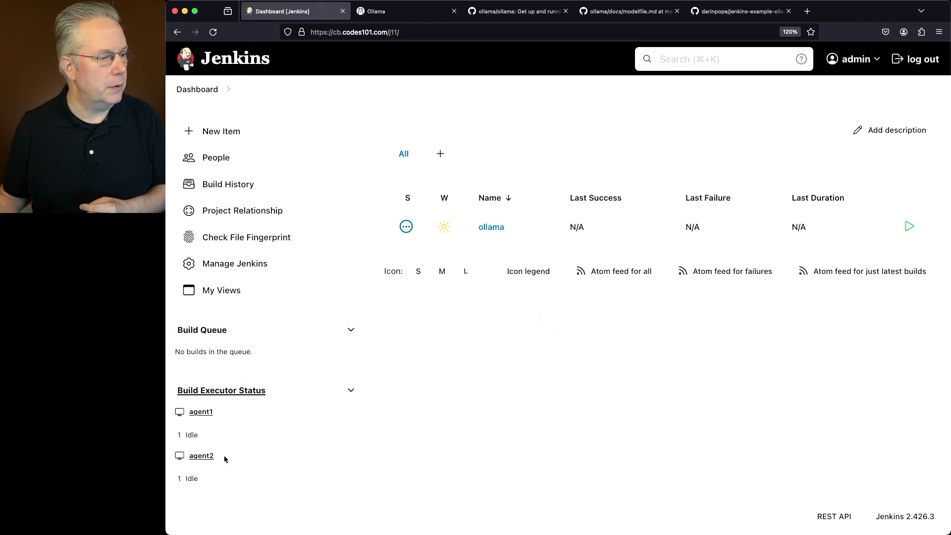
left_click(200, 456)
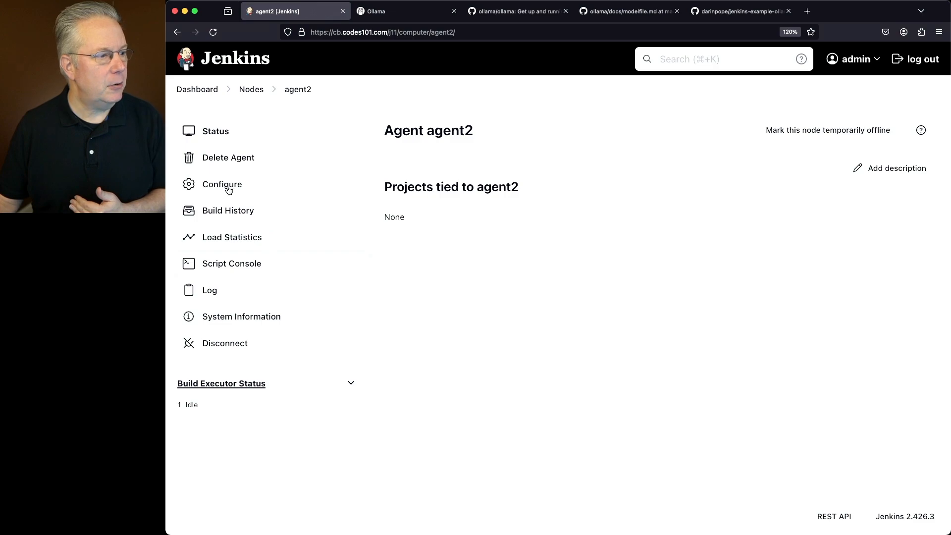
left_click(223, 184)
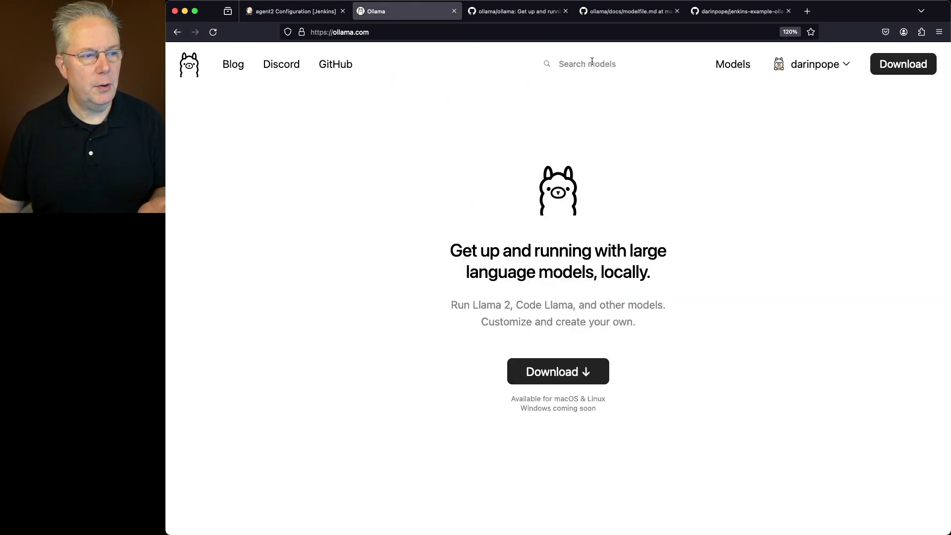
Step: Search Ollama for mistral and view its Tags list (latest, instruct, v0.2)
left_click(615, 62)
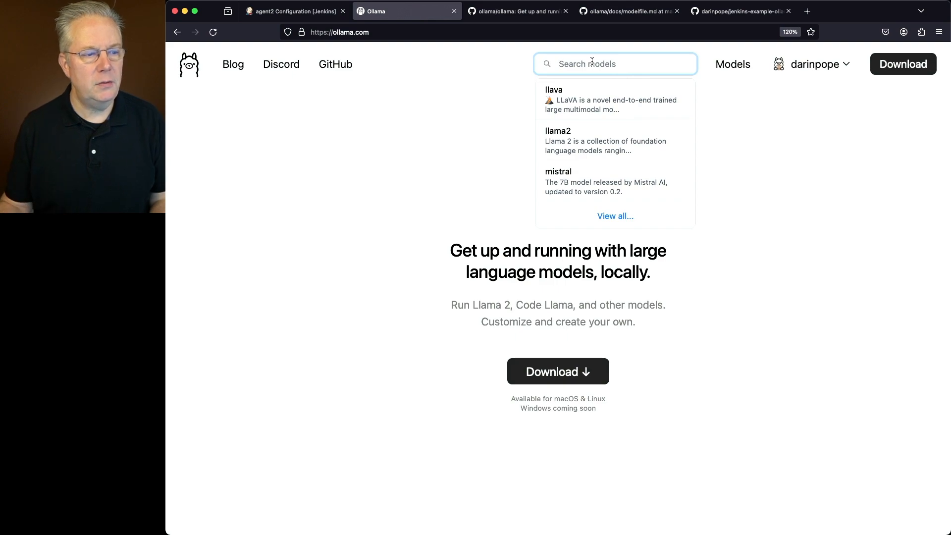
left_click(558, 170)
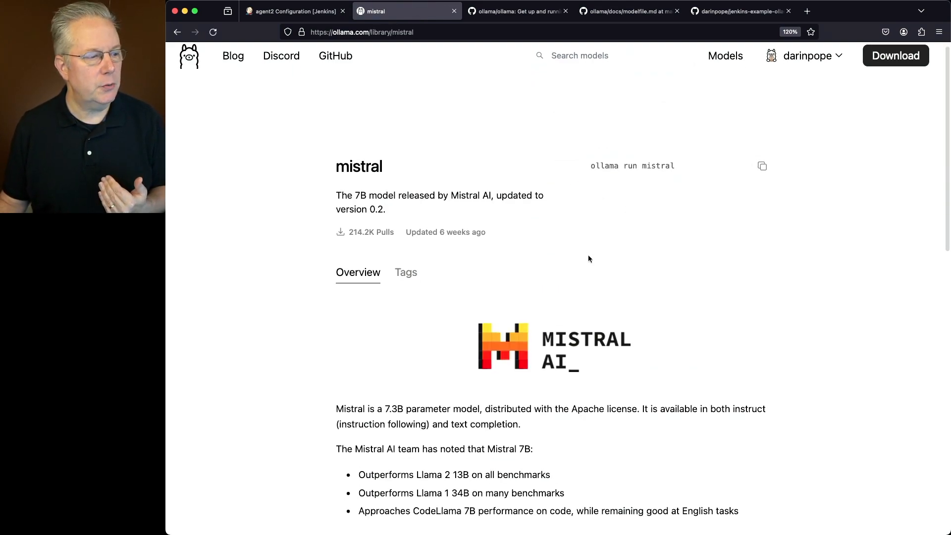
scroll("down", 3)
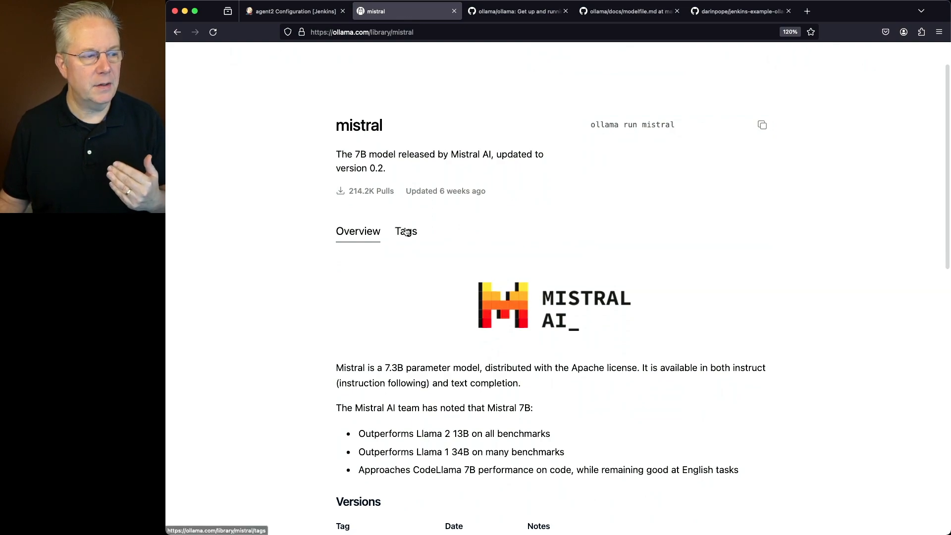
left_click(405, 231)
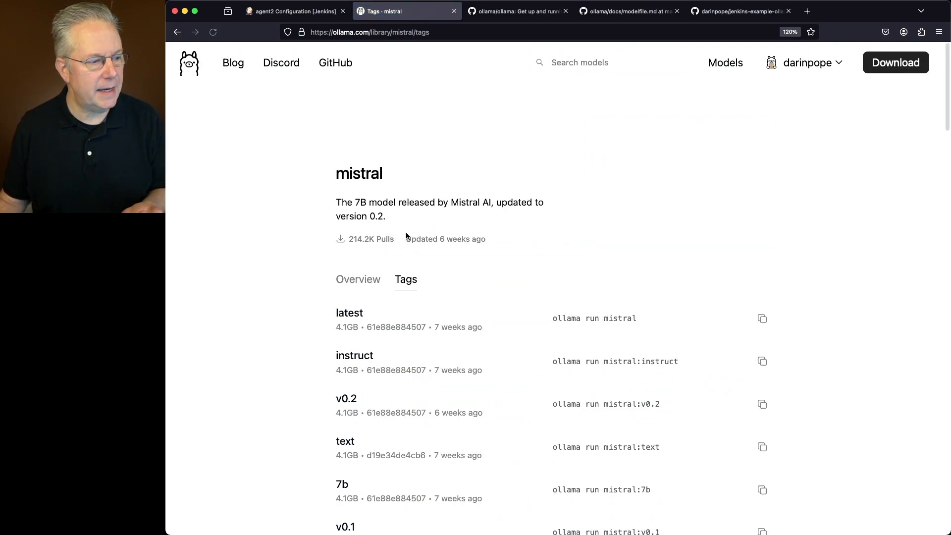
scroll("down", 3)
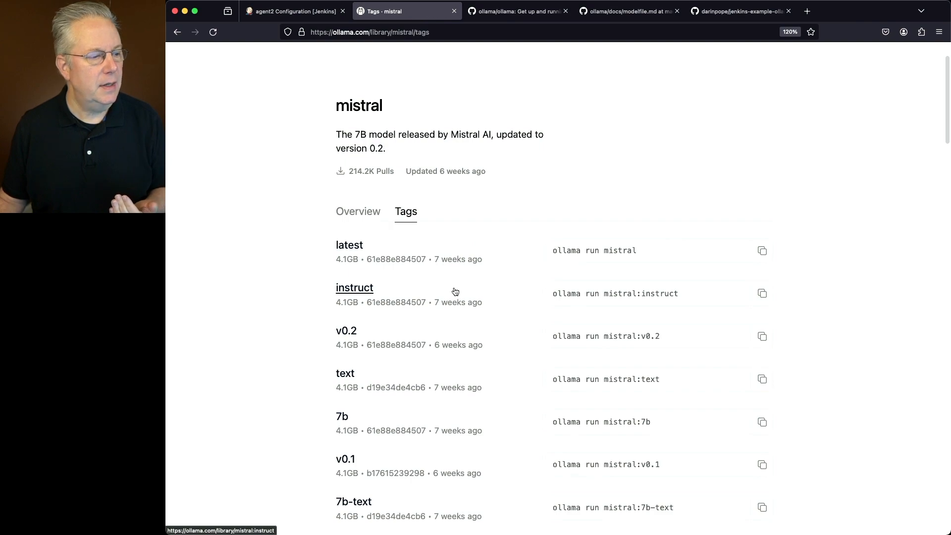
mouse_move(347, 330)
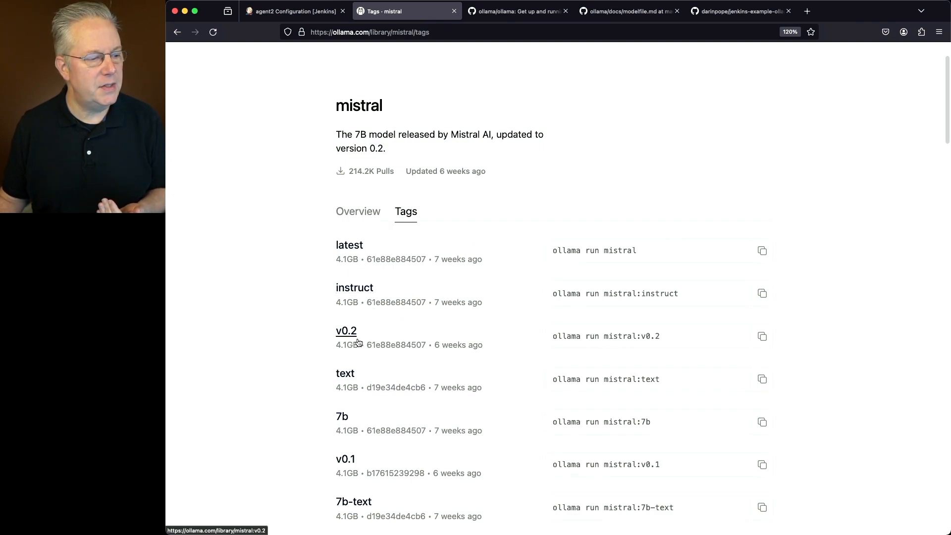
mouse_move(425, 259)
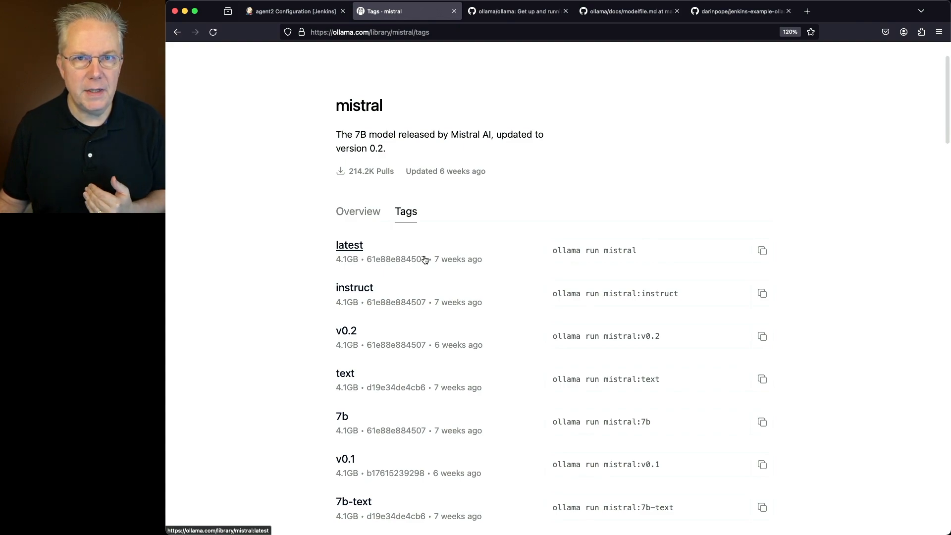
mouse_move(428, 273)
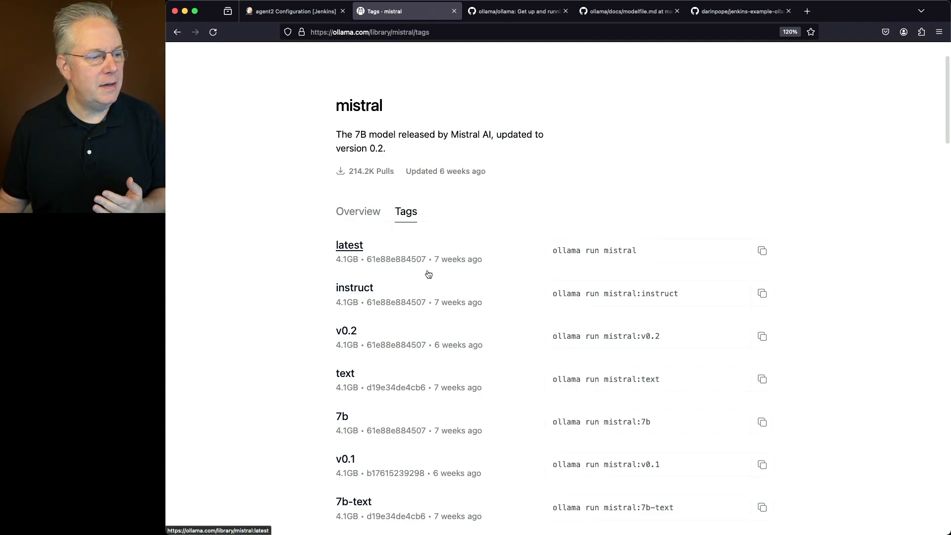
mouse_move(416, 355)
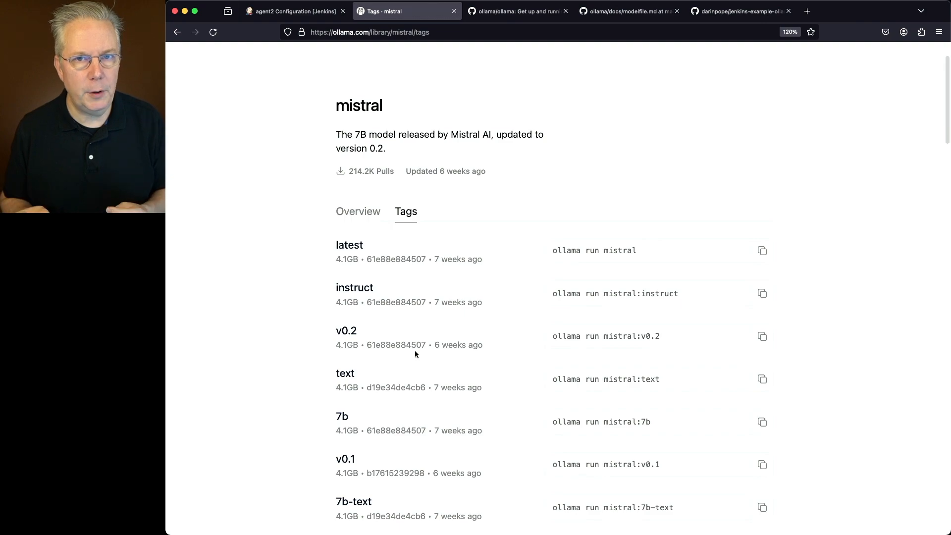
mouse_move(354, 287)
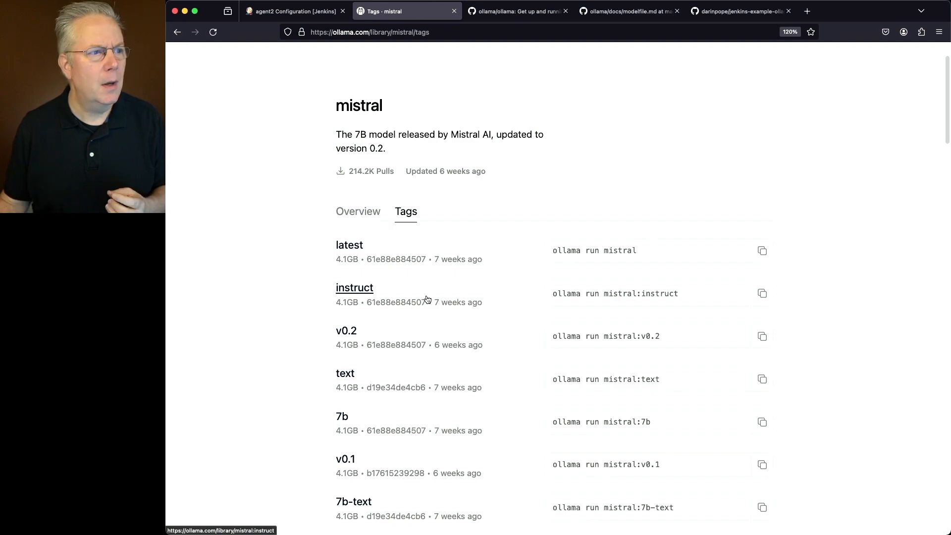
Step: Show the ollama/ollama README's Customize a prompt Modelfile, highlighting PARAMETER
left_click(517, 10)
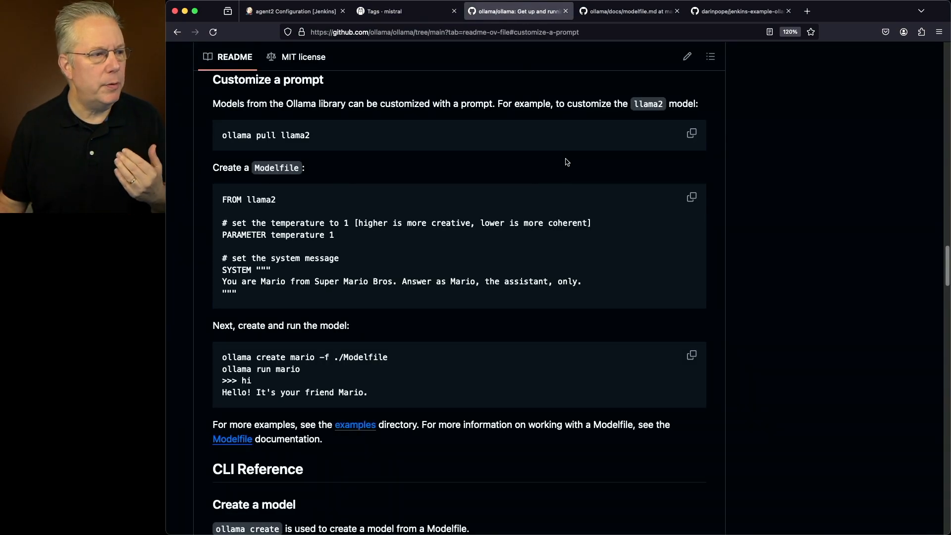
mouse_move(581, 187)
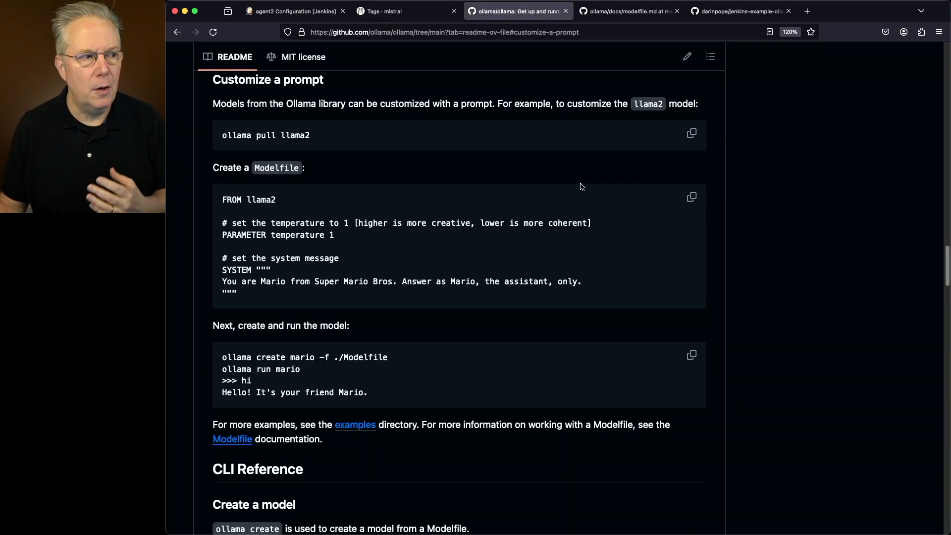
mouse_move(435, 197)
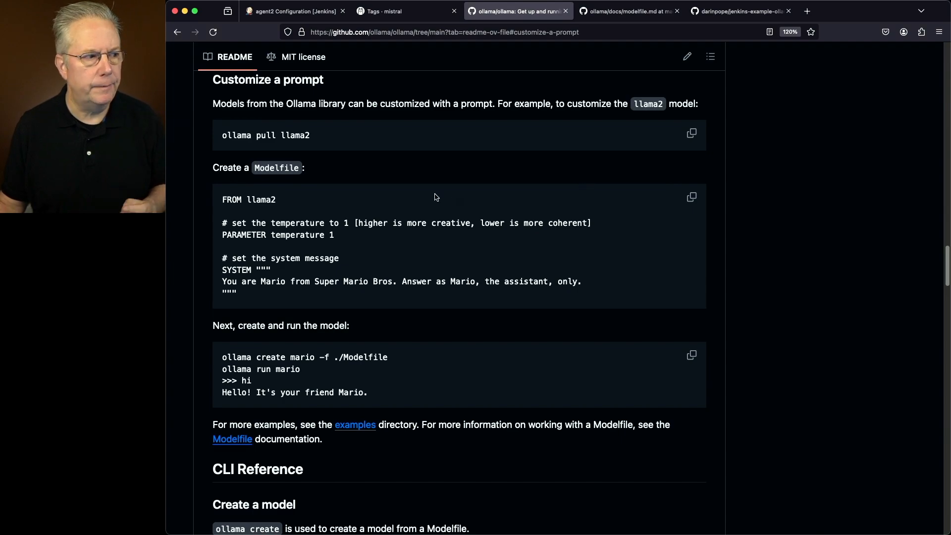
mouse_move(328, 183)
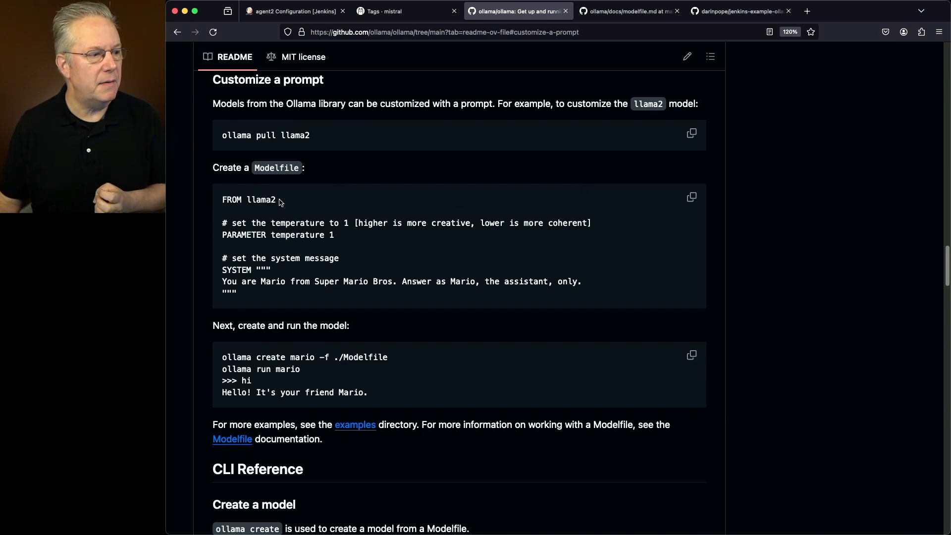
double_click(248, 200)
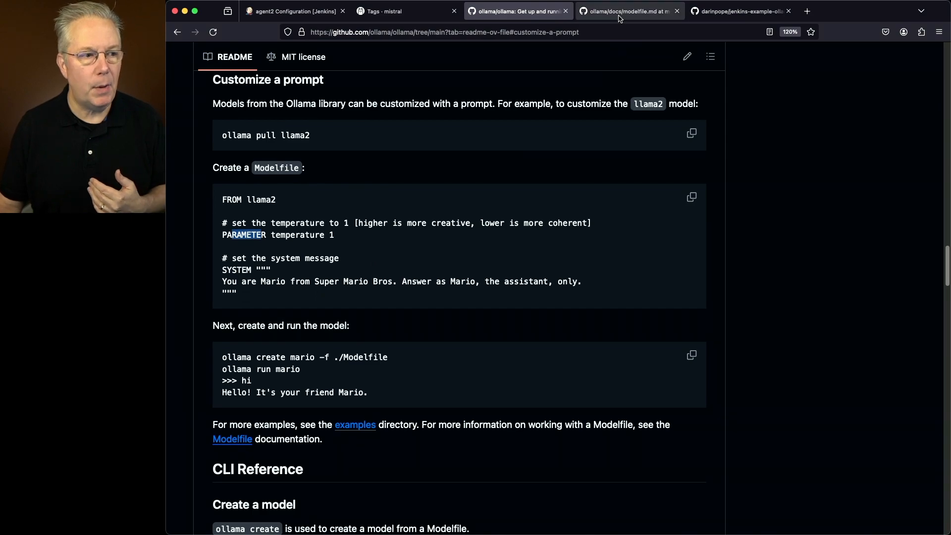
left_click(627, 11)
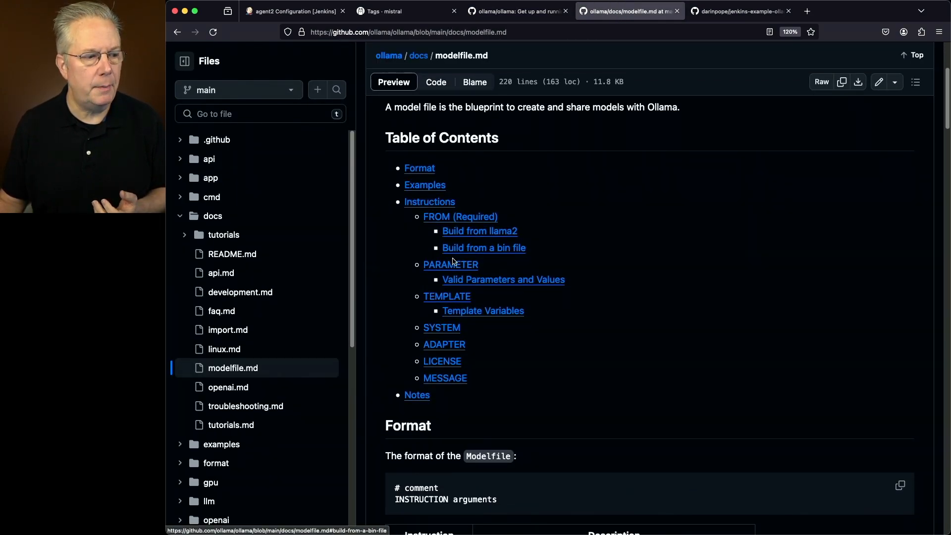
mouse_move(444, 351)
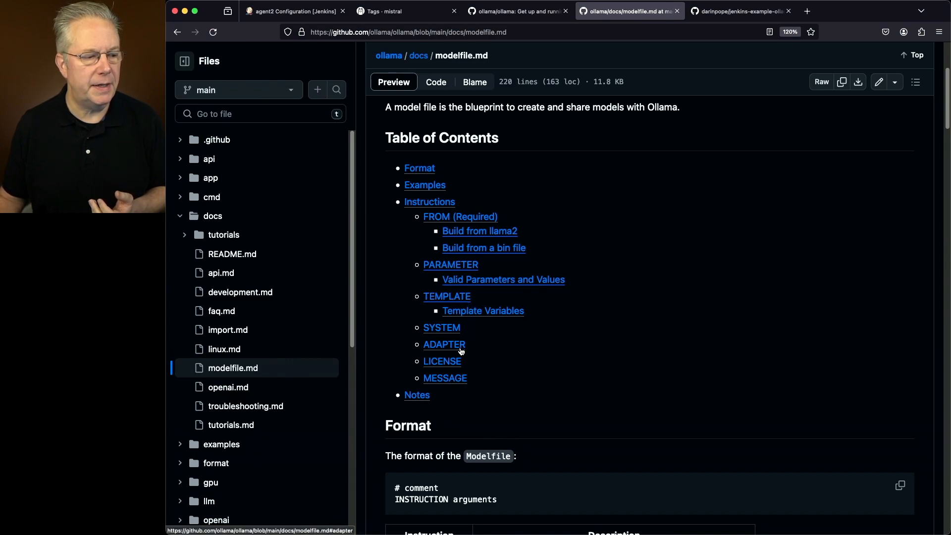
mouse_move(443, 362)
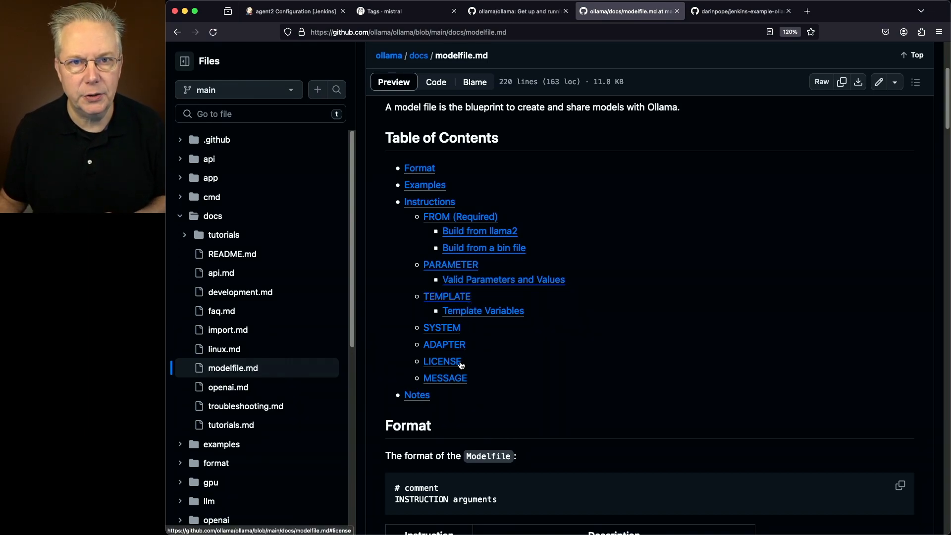
mouse_move(690, 285)
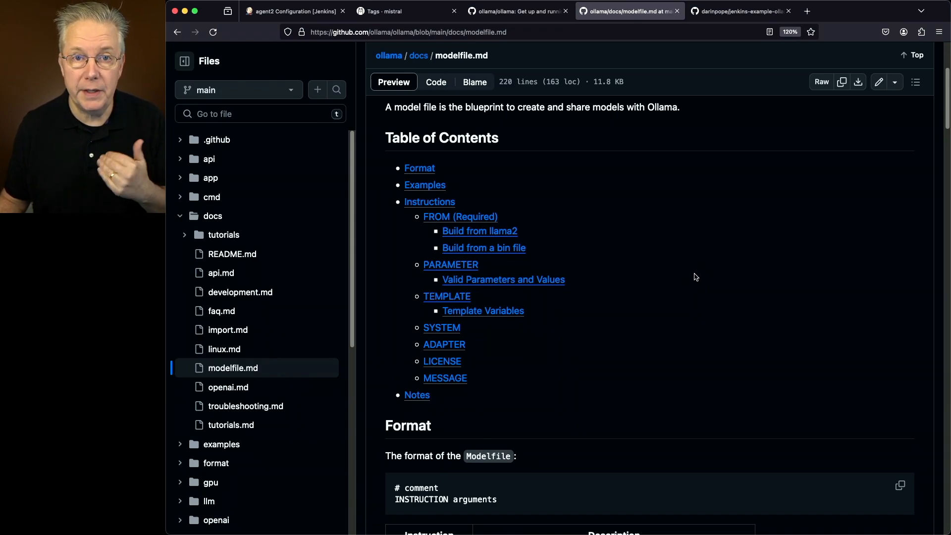
Step: Review jenkins-example-ollama-custom's Modelfile temperature and SYSTEM lines, then return to the repository root
left_click(741, 11)
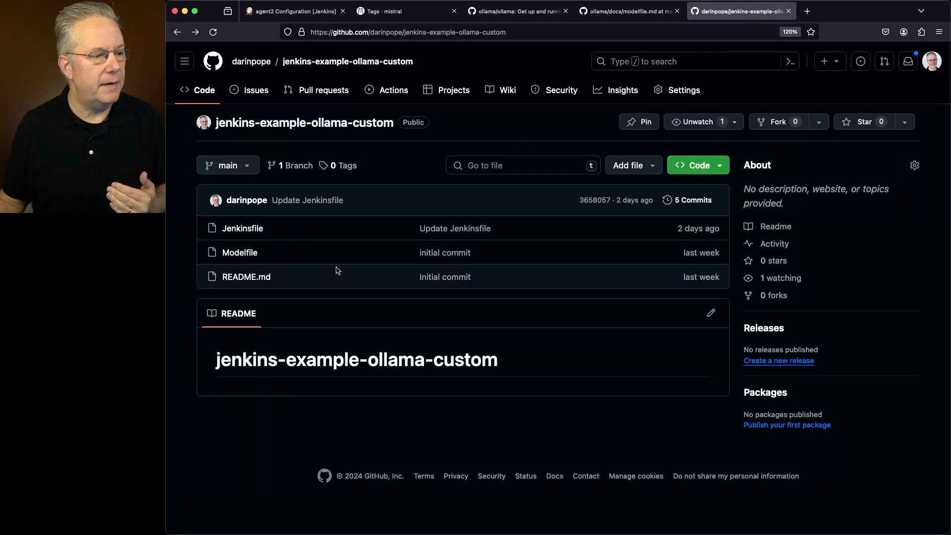
mouse_move(244, 242)
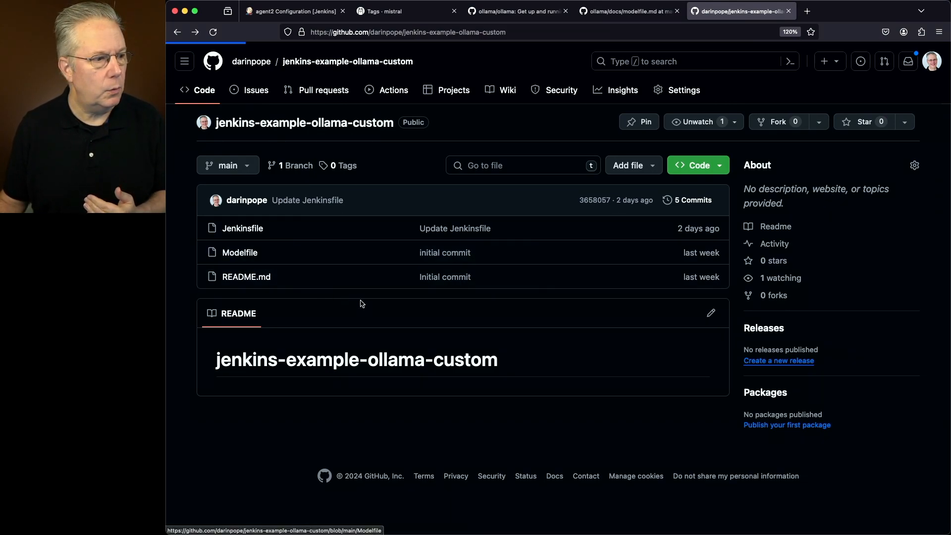
left_click(239, 252)
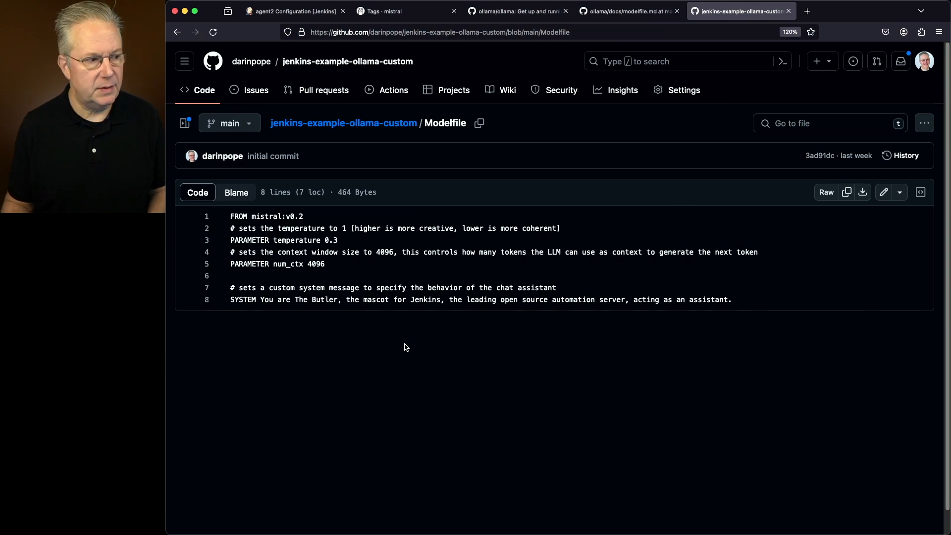
mouse_move(330, 210)
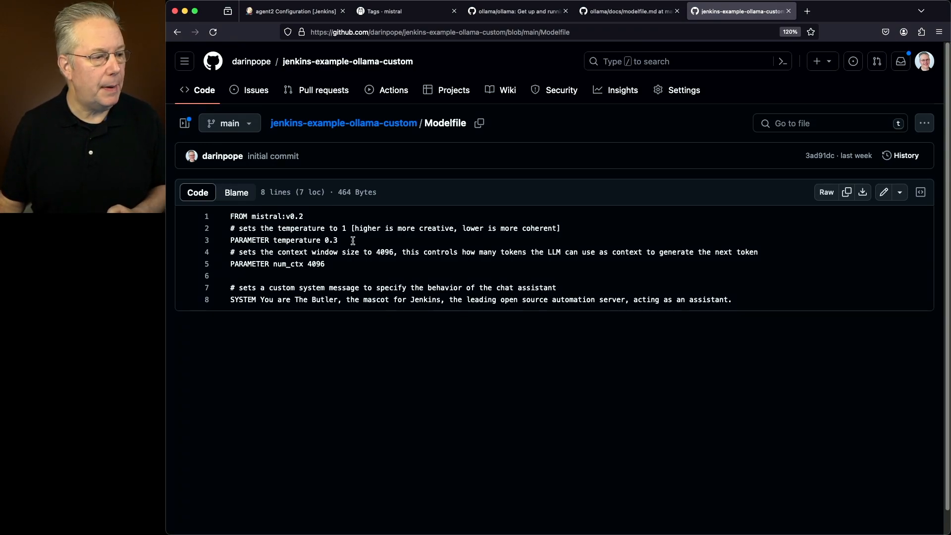
double_click(283, 240)
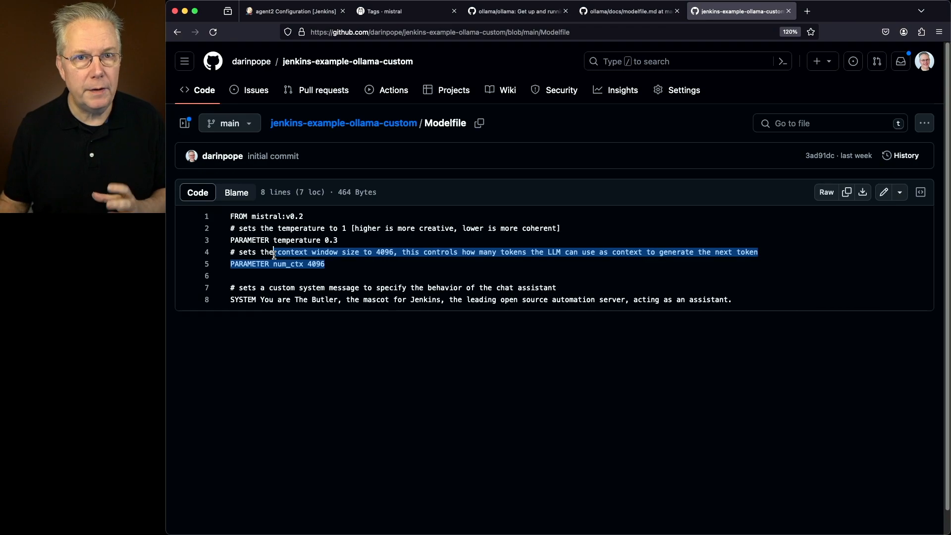
mouse_move(377, 358)
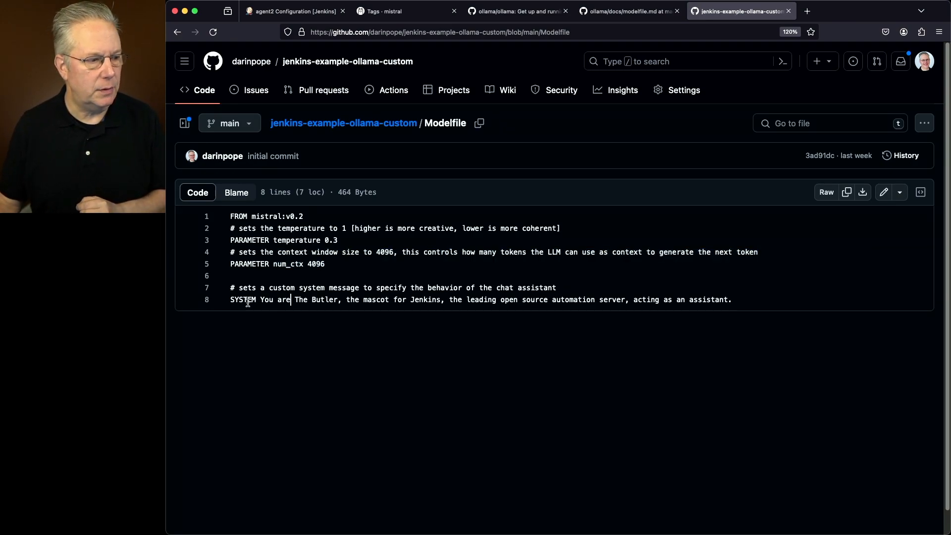
double_click(243, 299)
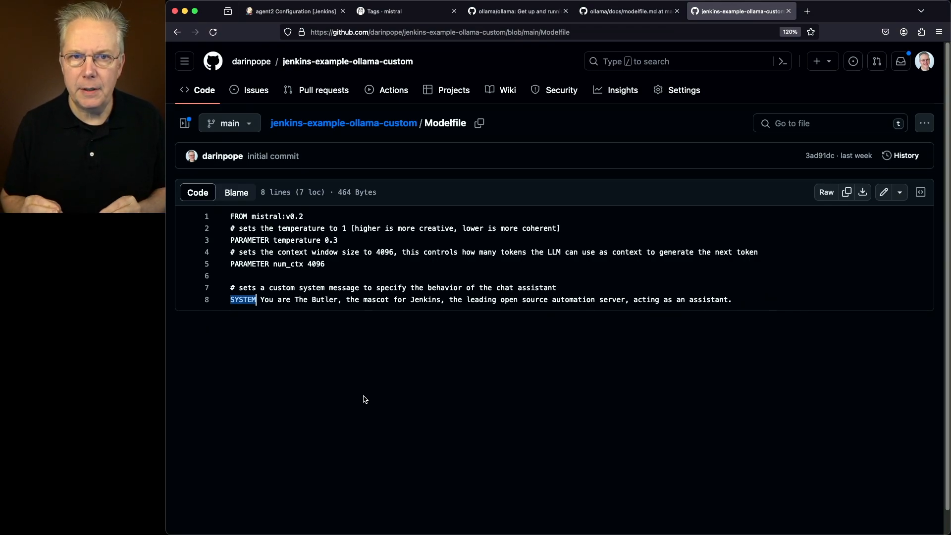
left_click(344, 122)
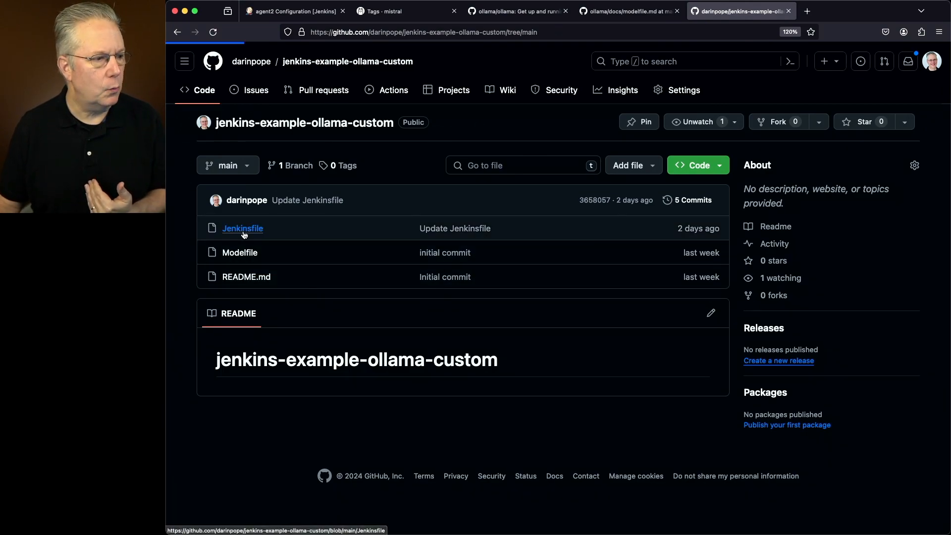
Step: Read through the Jenkinsfile, highlighting the darinpope model removal commands
left_click(242, 228)
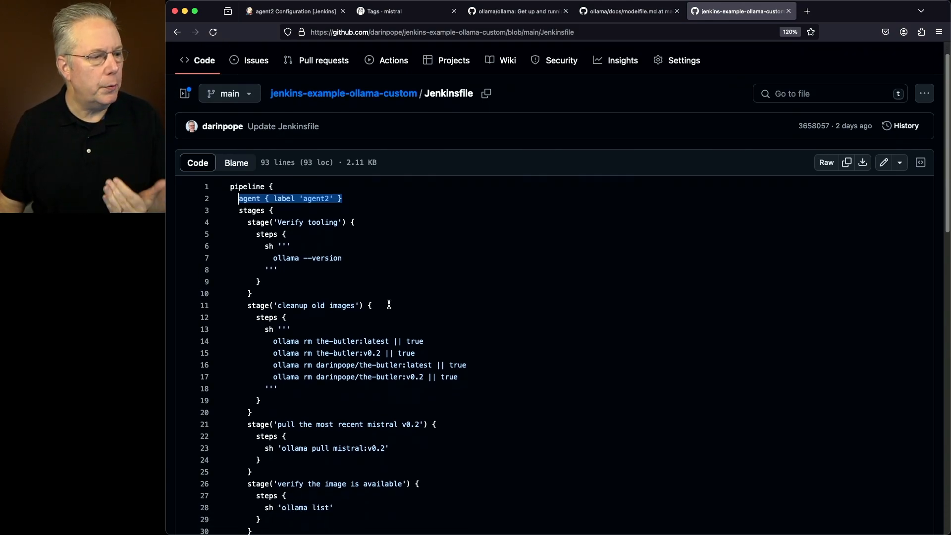
double_click(306, 258)
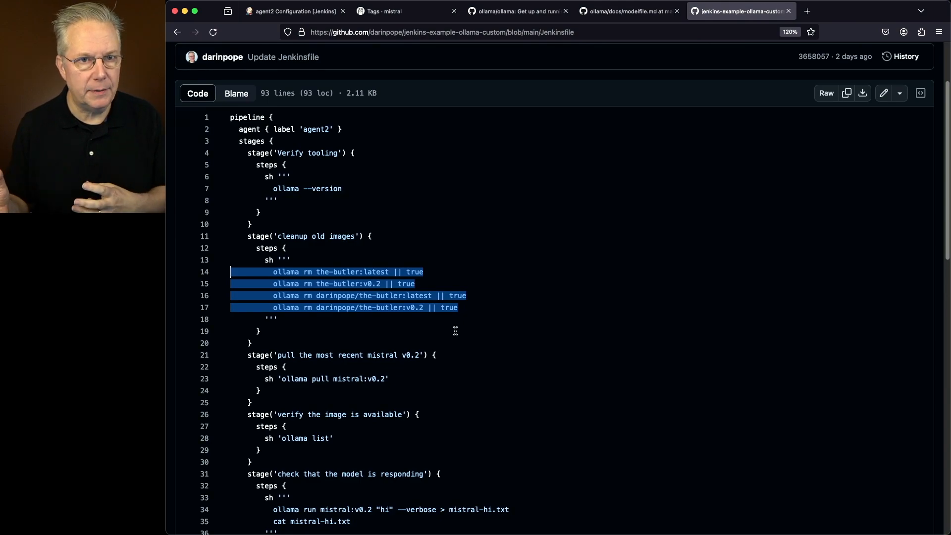
mouse_move(431, 307)
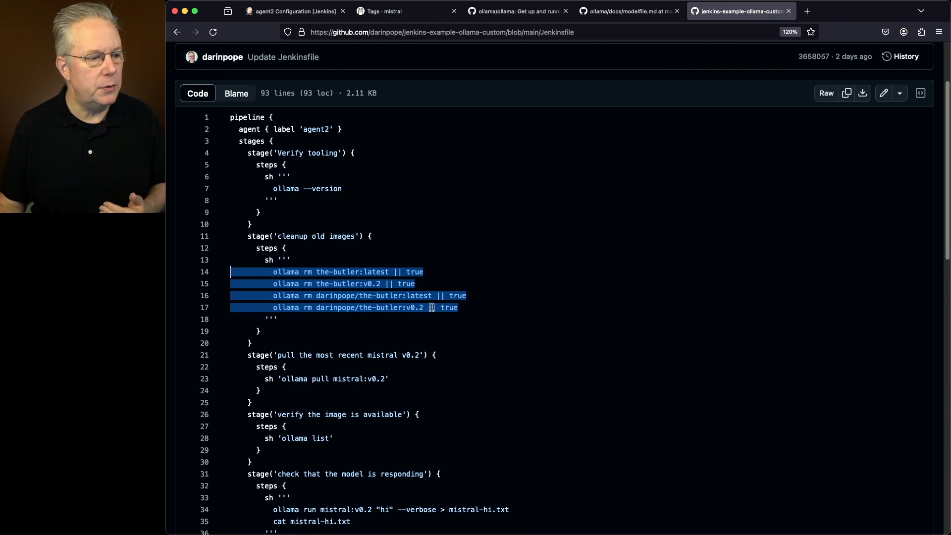
left_click(376, 308)
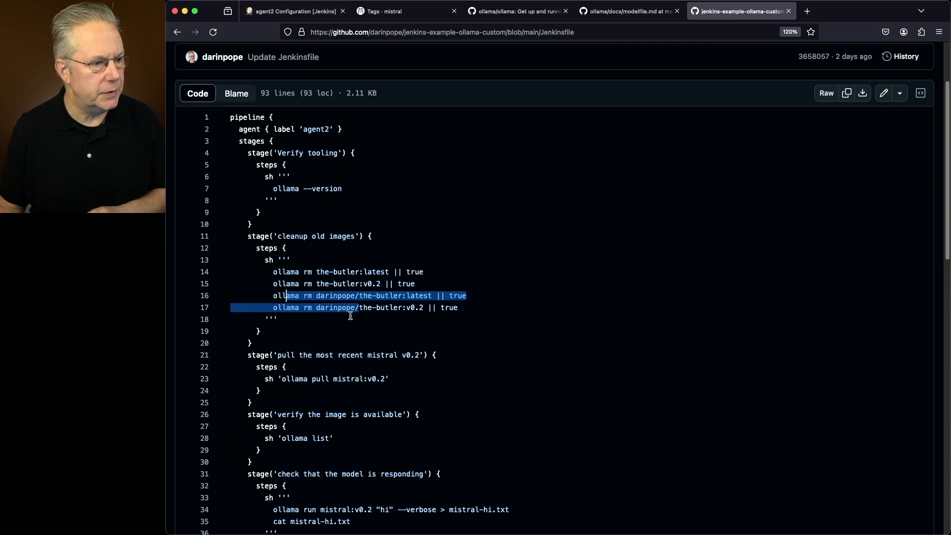
scroll("down", 3)
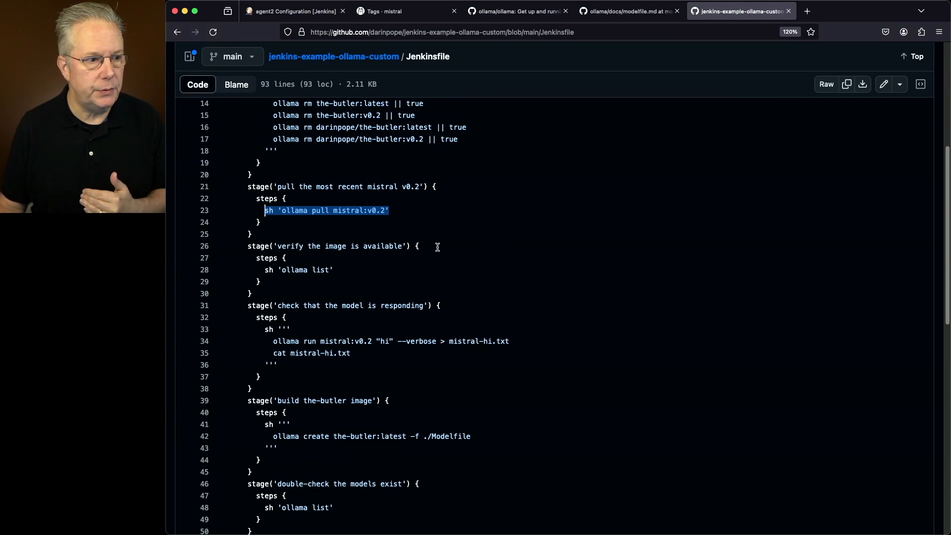
double_click(297, 270)
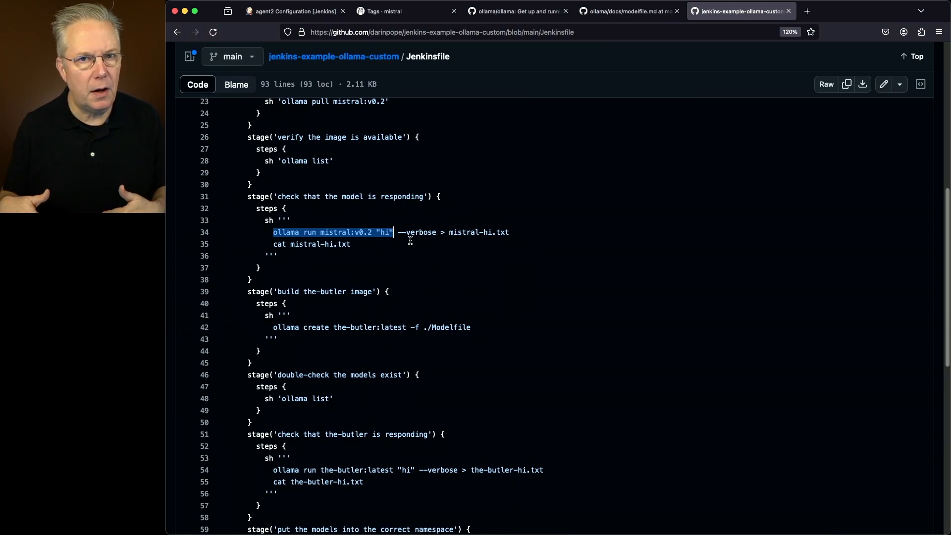
scroll("down", 3)
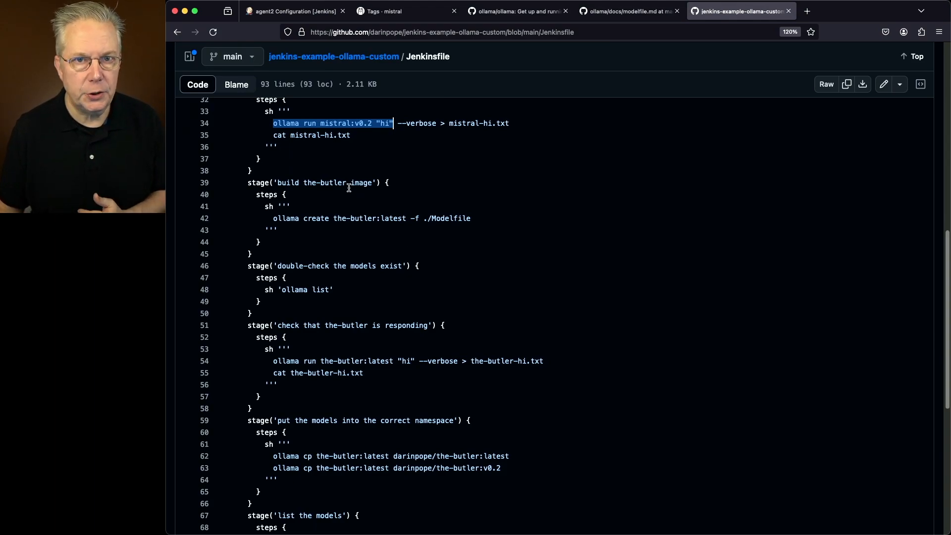
mouse_move(367, 199)
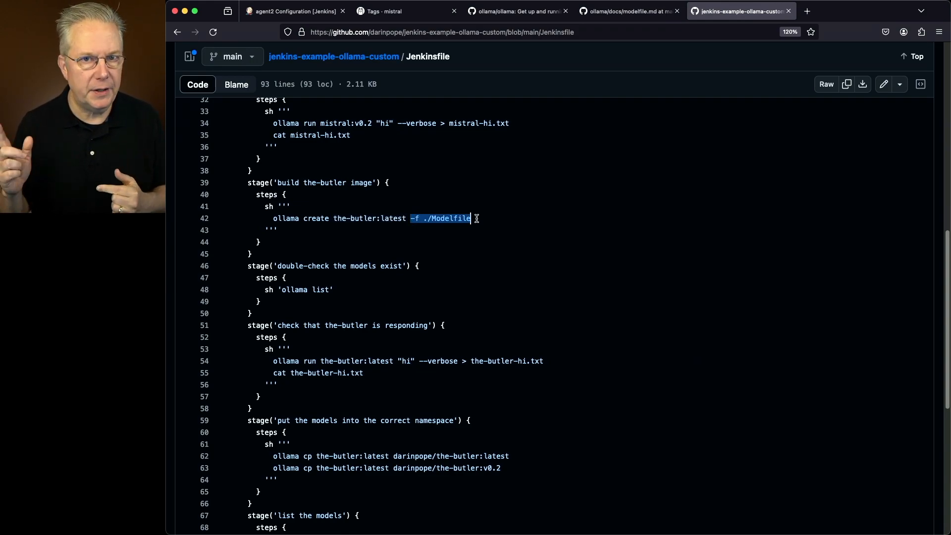
scroll("down", 3)
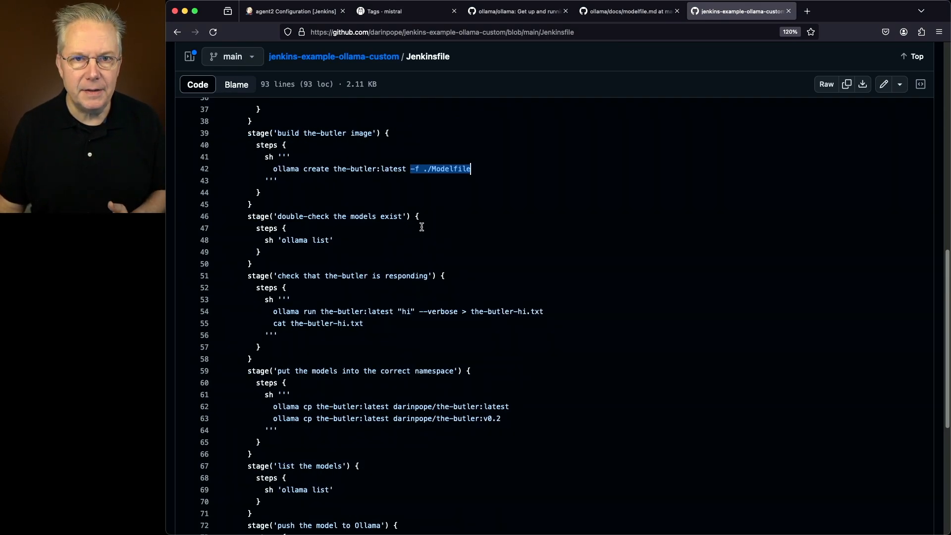
scroll("down", 3)
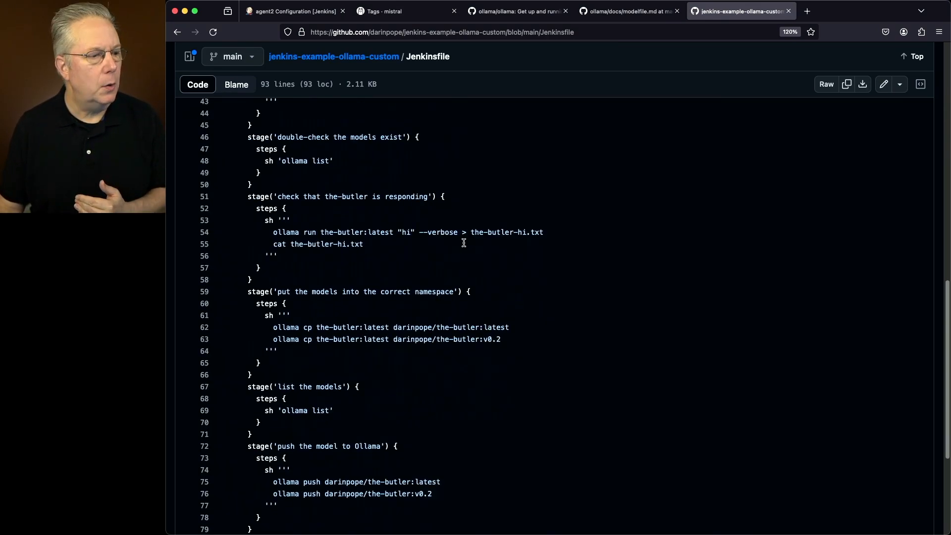
mouse_move(318, 232)
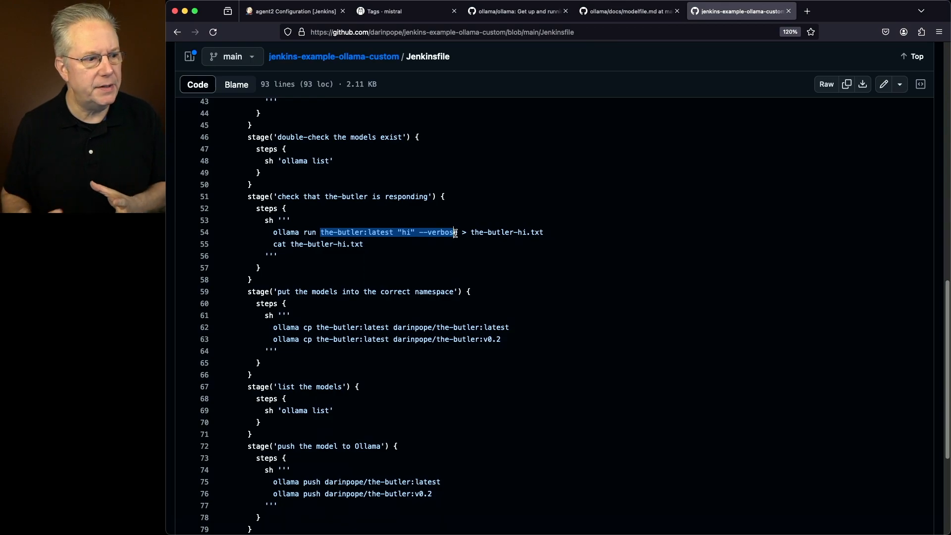
scroll("down", 3)
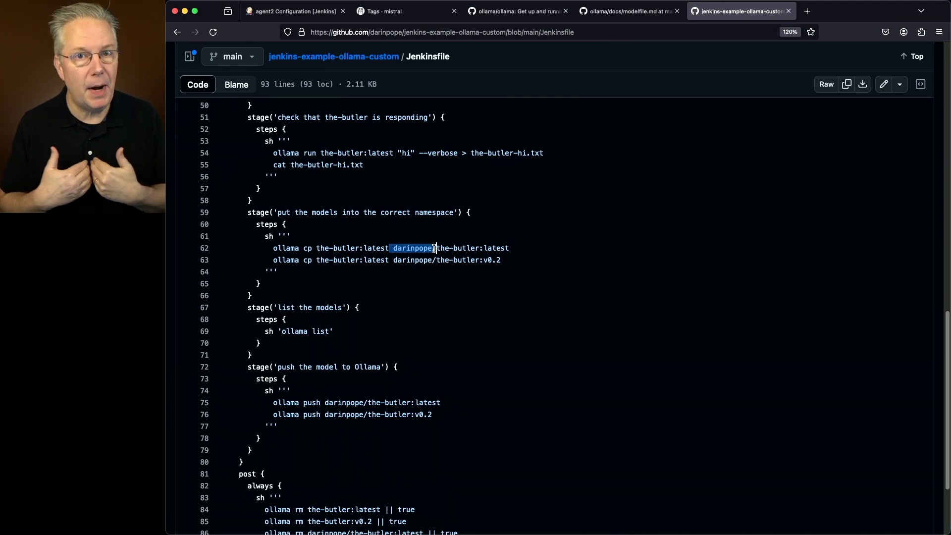
scroll("down", 3)
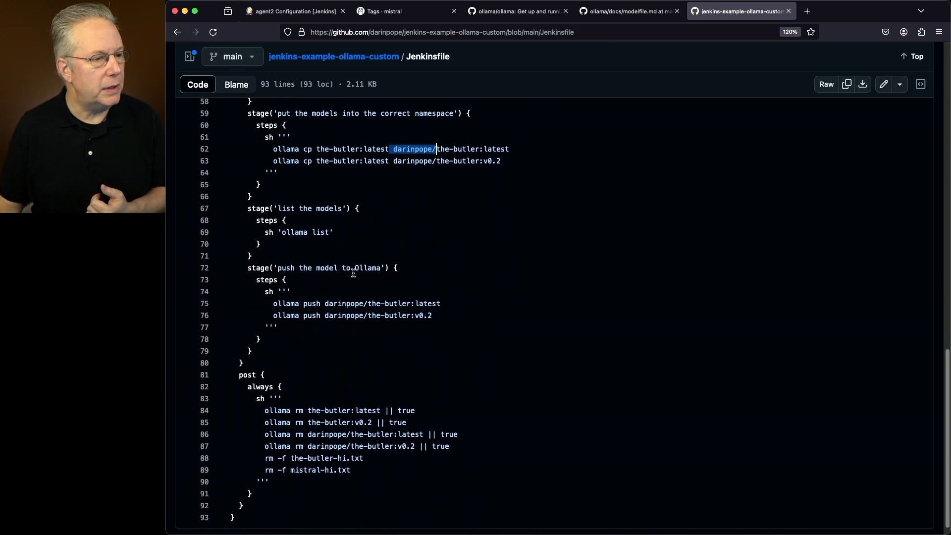
mouse_move(421, 351)
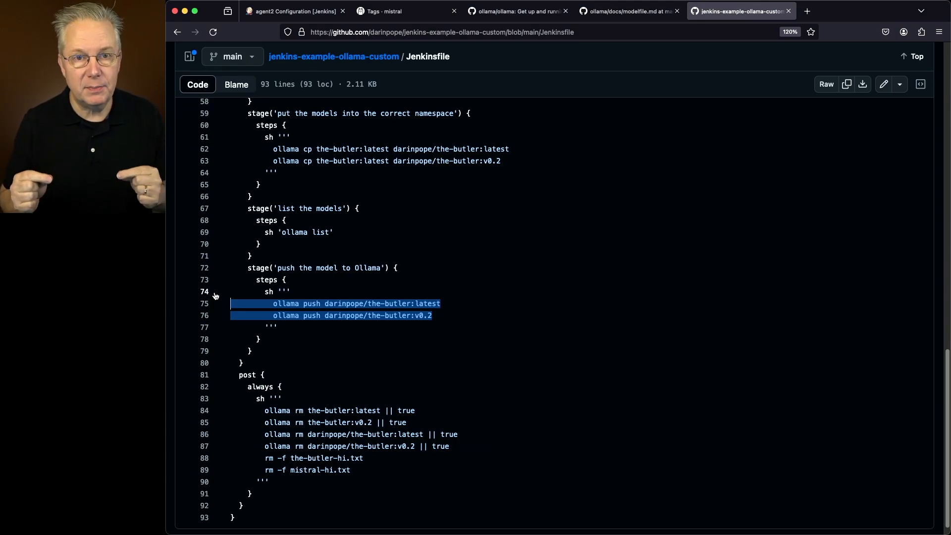
scroll("up", 3)
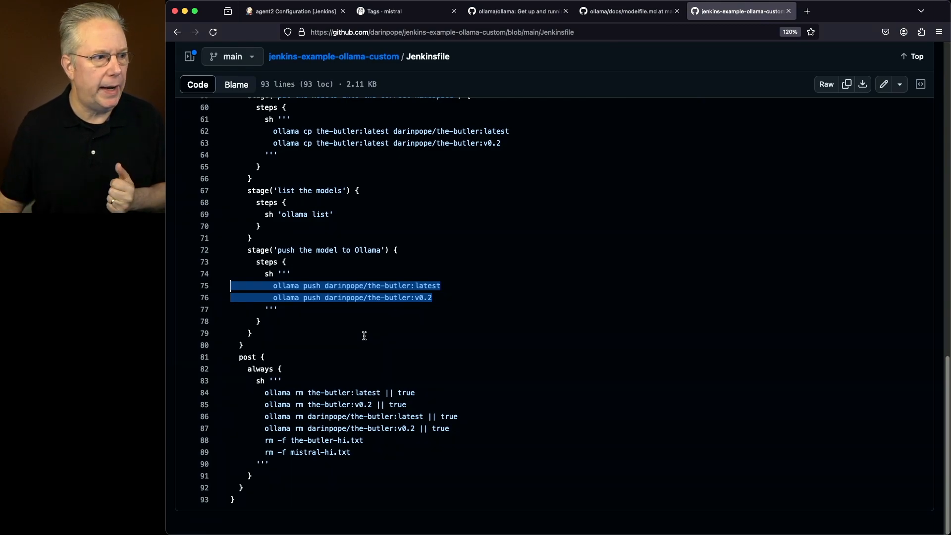
left_click(294, 11)
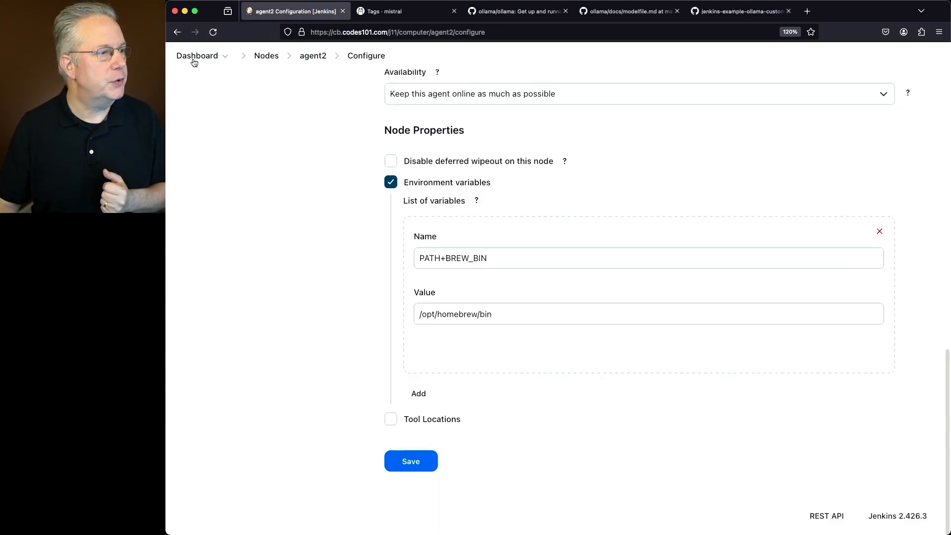
Step: Open the ollama job from the Dashboard and trigger Build Now for run #1
left_click(197, 55)
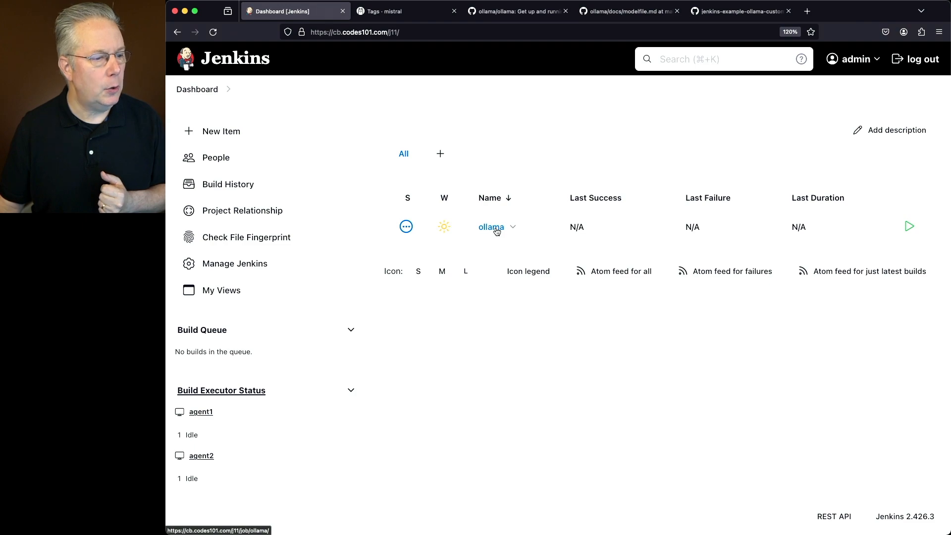
left_click(491, 227)
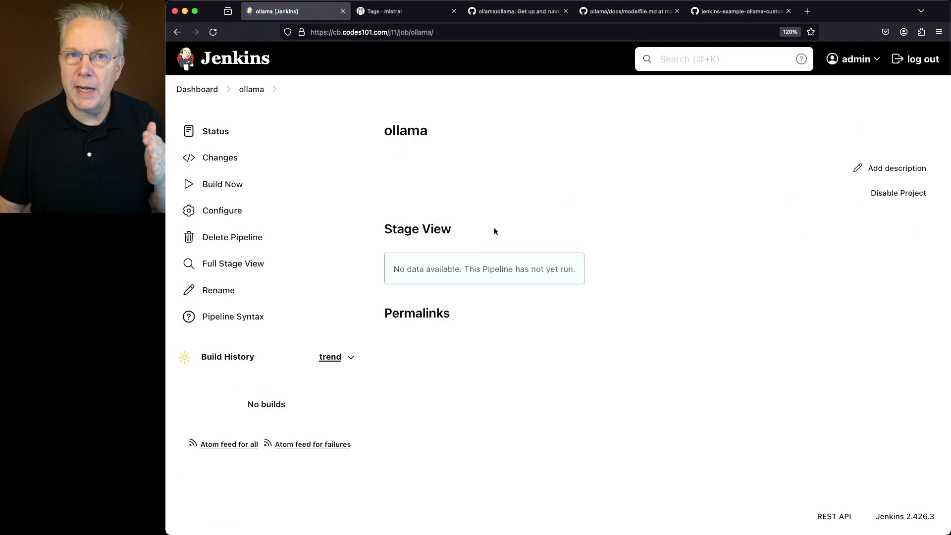
mouse_move(509, 228)
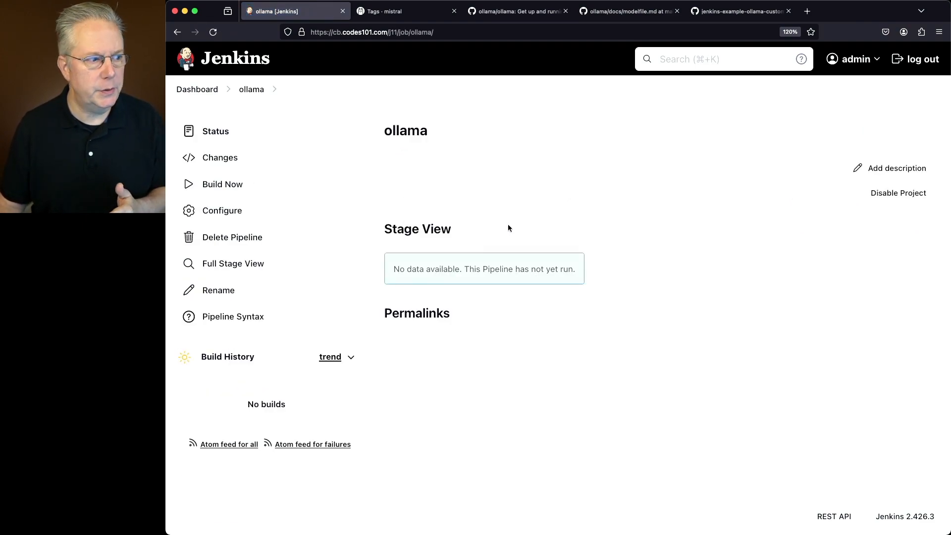
mouse_move(222, 184)
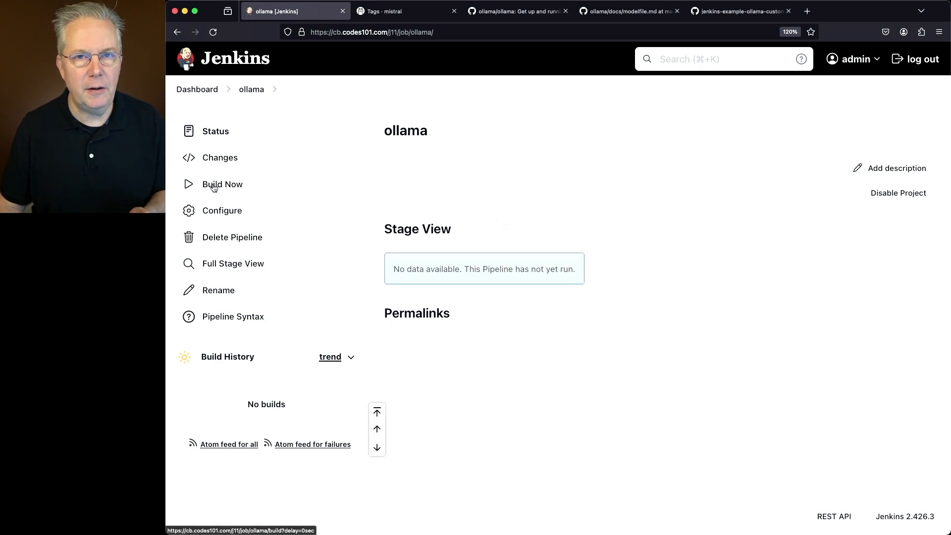
left_click(222, 184)
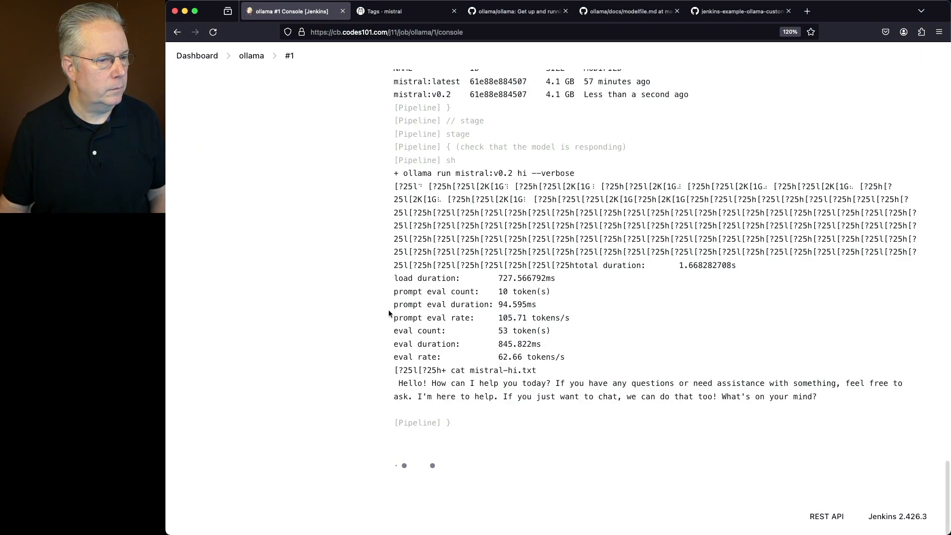
scroll("down", 3)
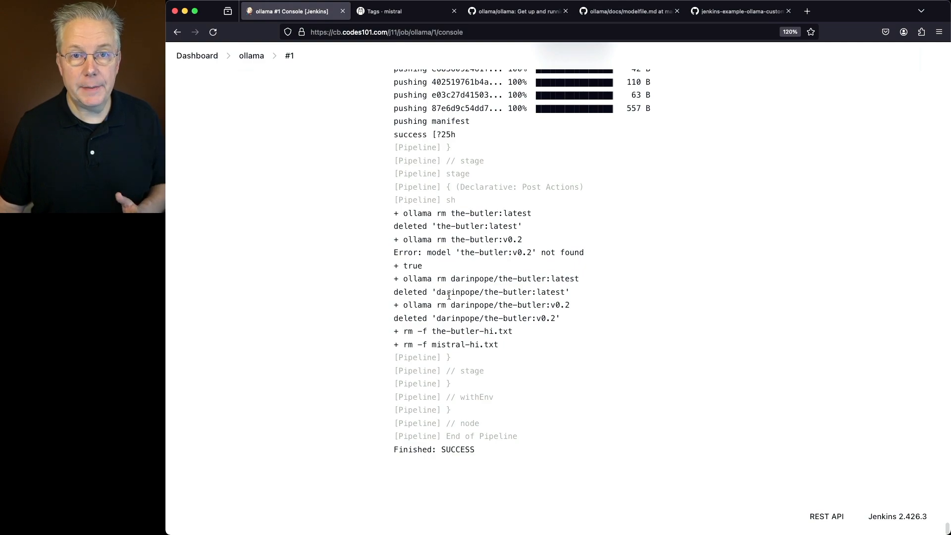
scroll("up", 3)
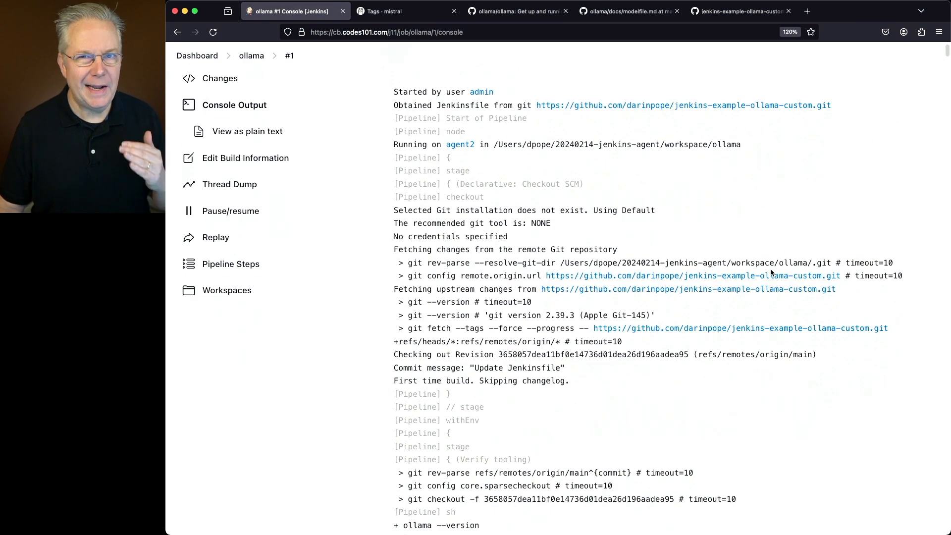
scroll("down", 3)
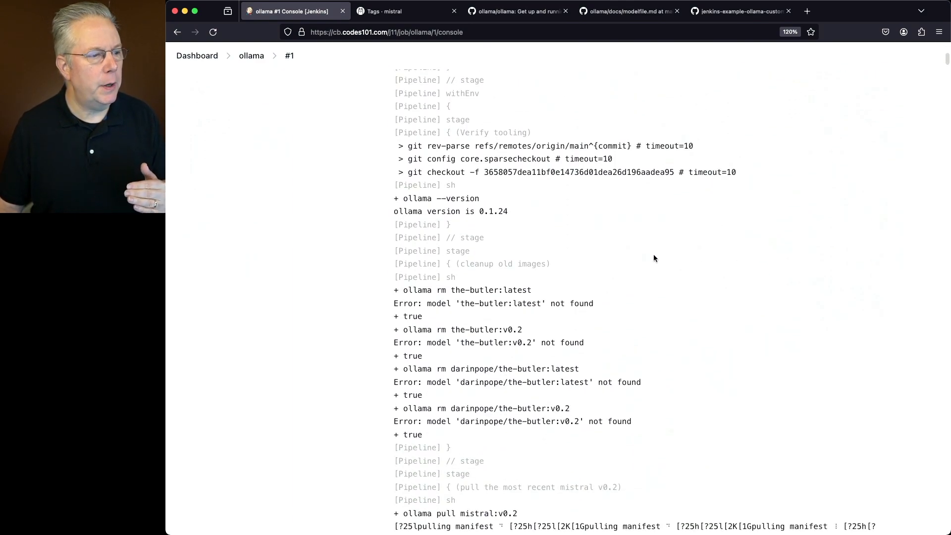
mouse_move(511, 216)
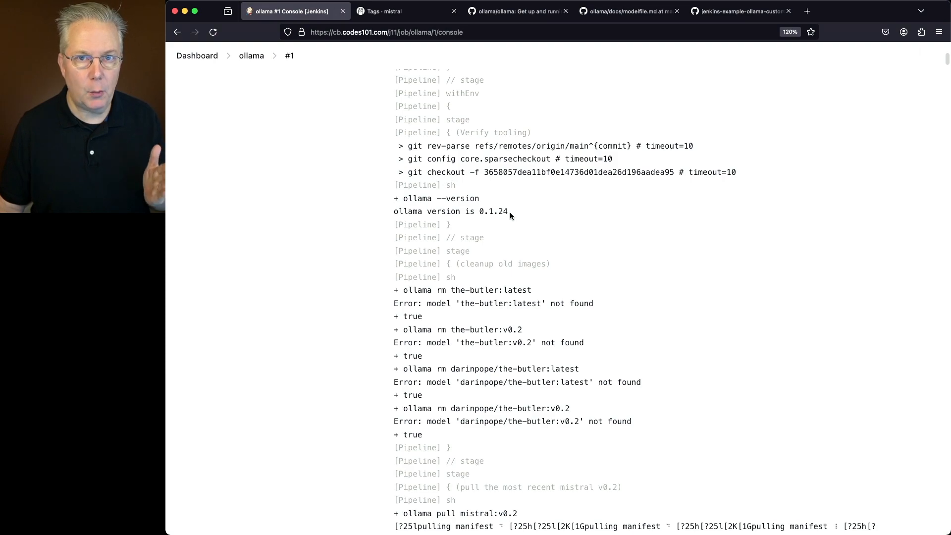
scroll("down", 3)
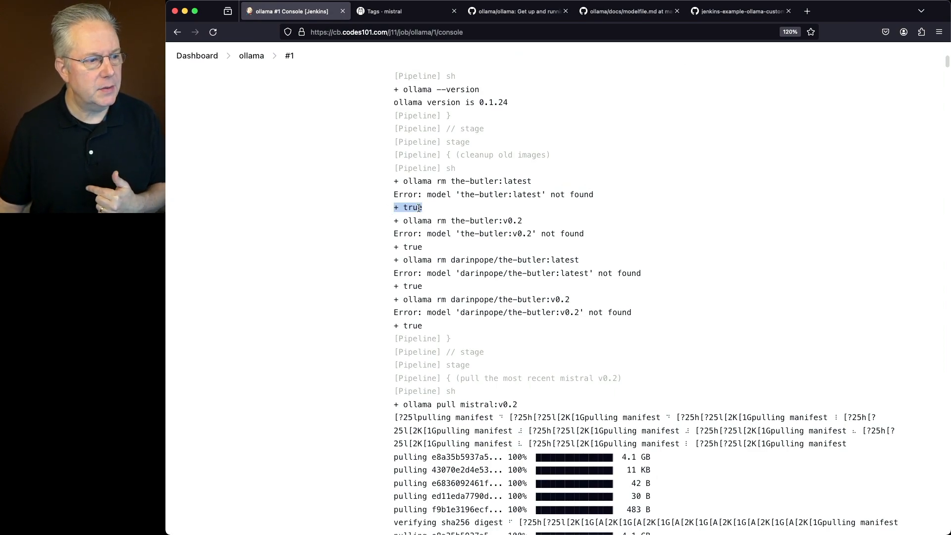
mouse_move(515, 220)
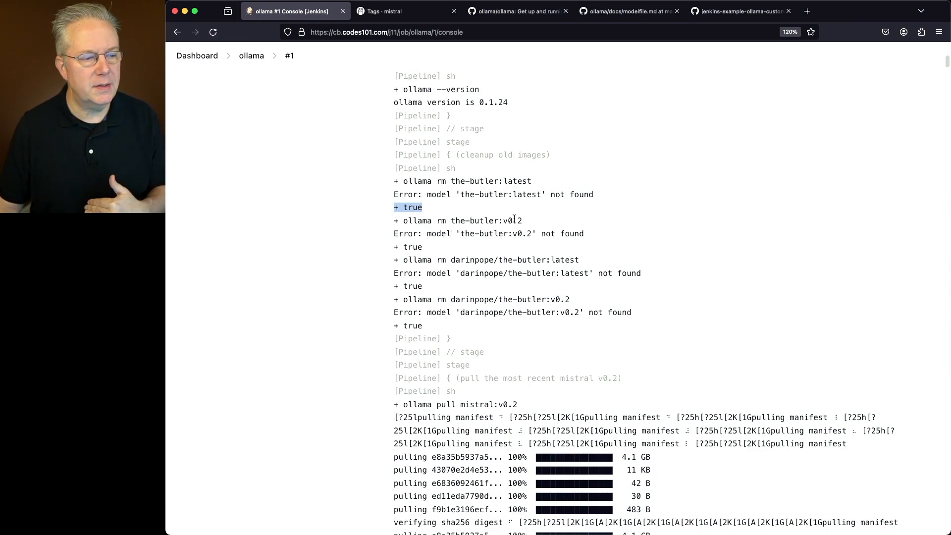
mouse_move(515, 220)
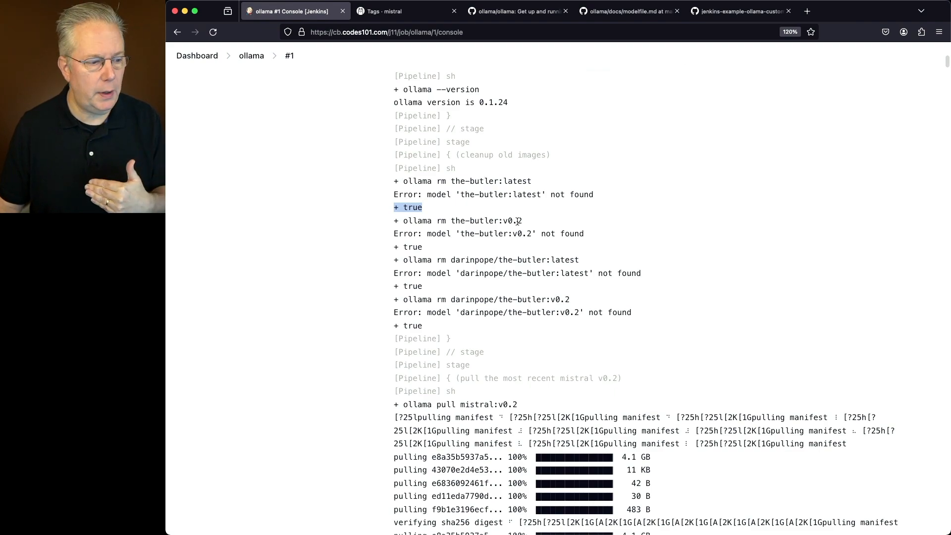
scroll("down", 3)
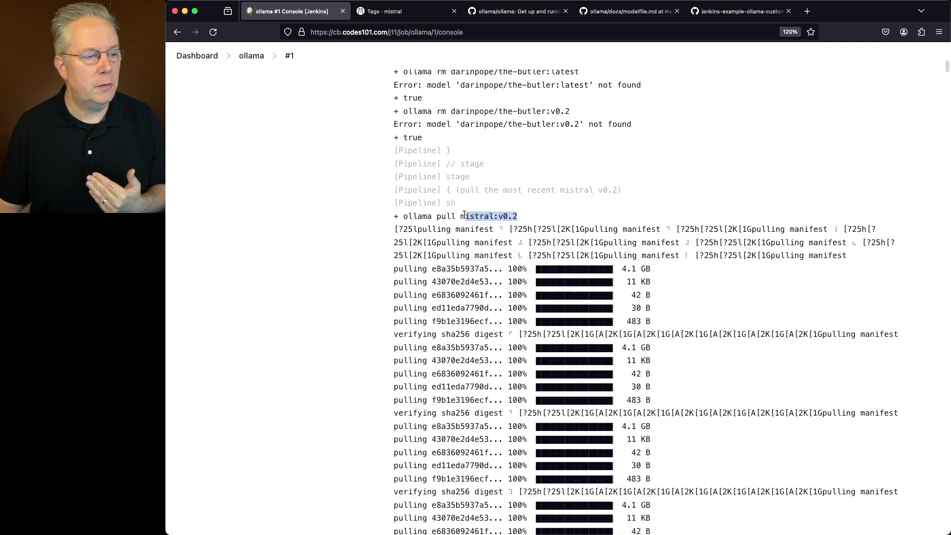
scroll("down", 3)
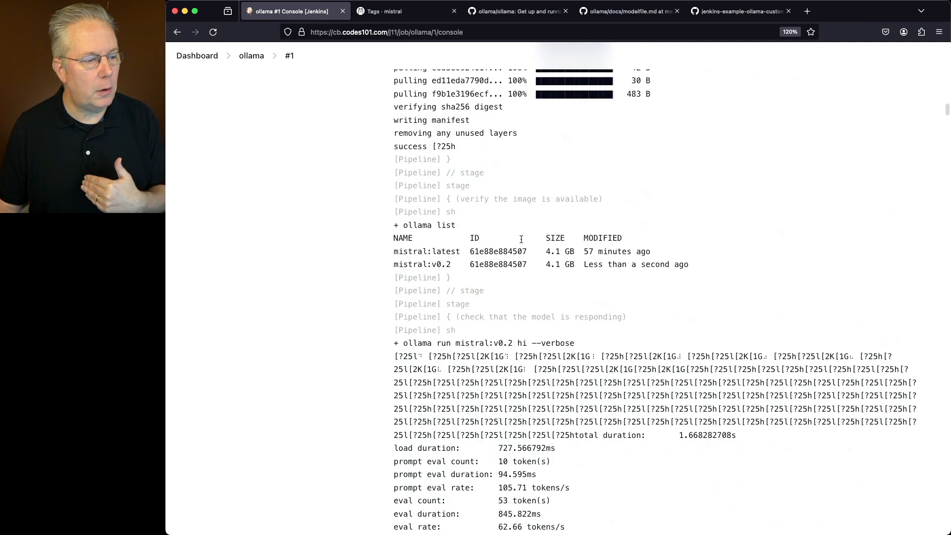
scroll("up", 3)
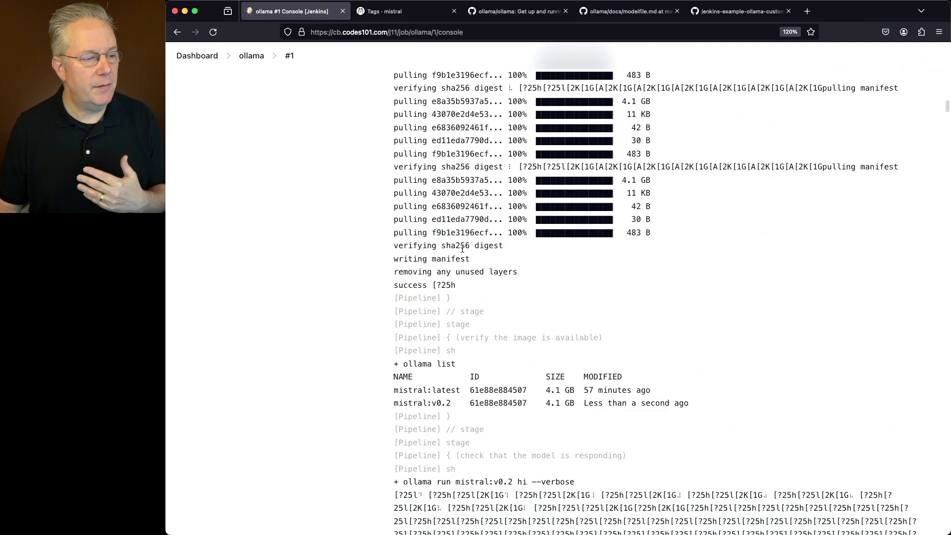
scroll("down", 3)
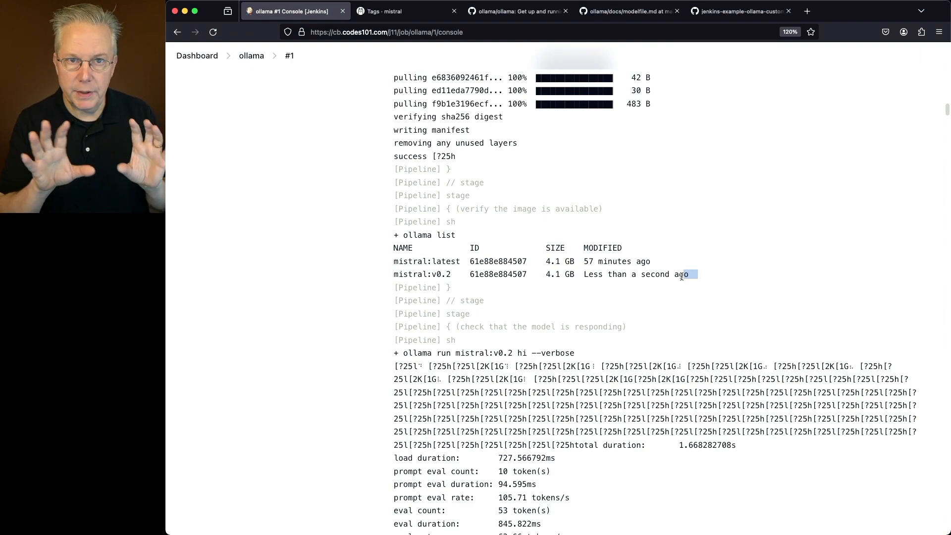
mouse_move(575, 292)
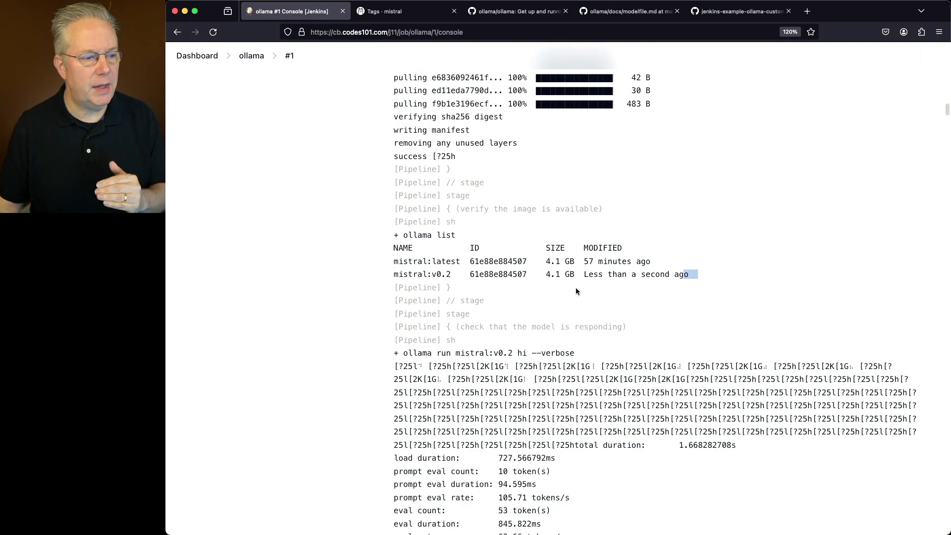
double_click(497, 273)
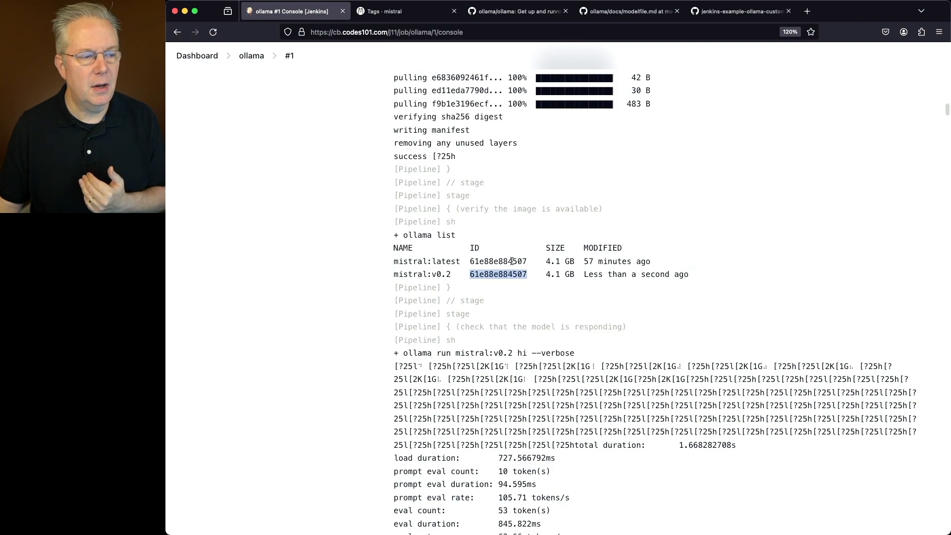
scroll("down", 3)
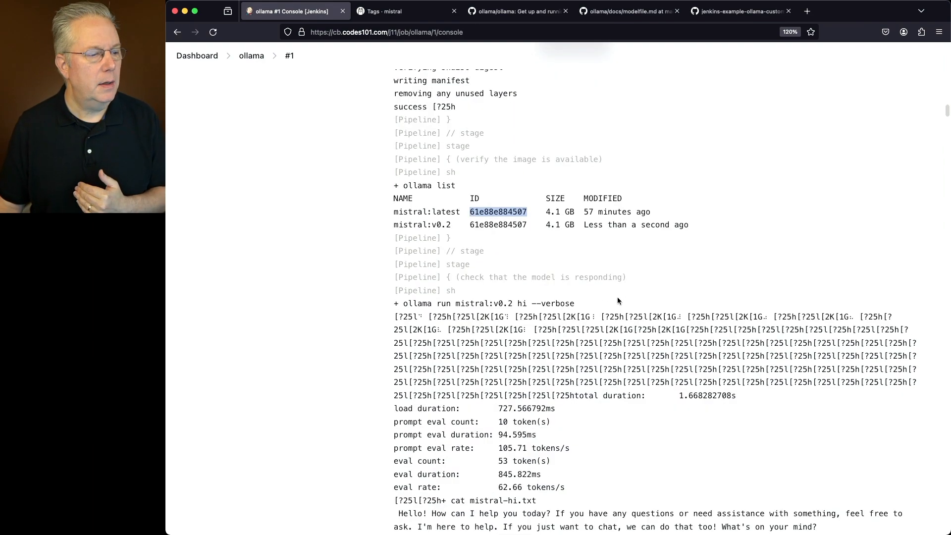
scroll("down", 3)
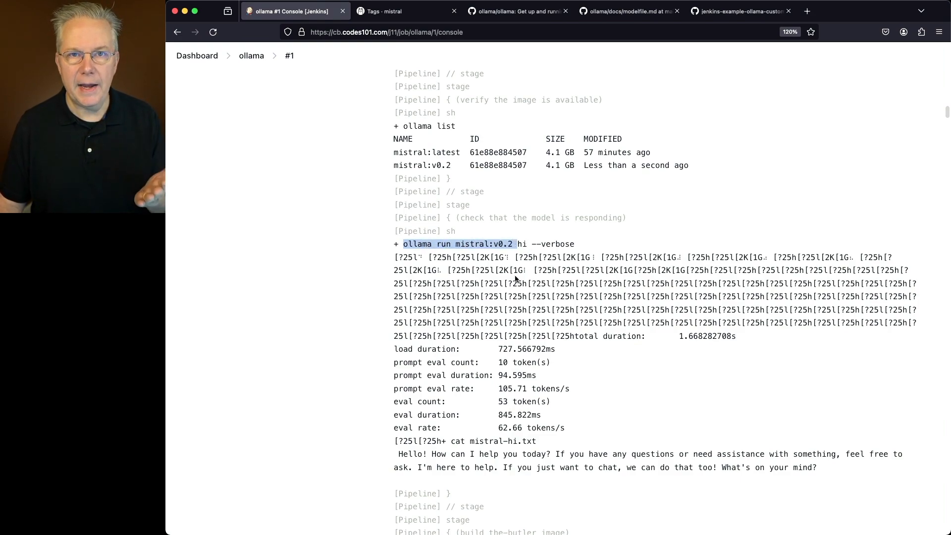
scroll("down", 3)
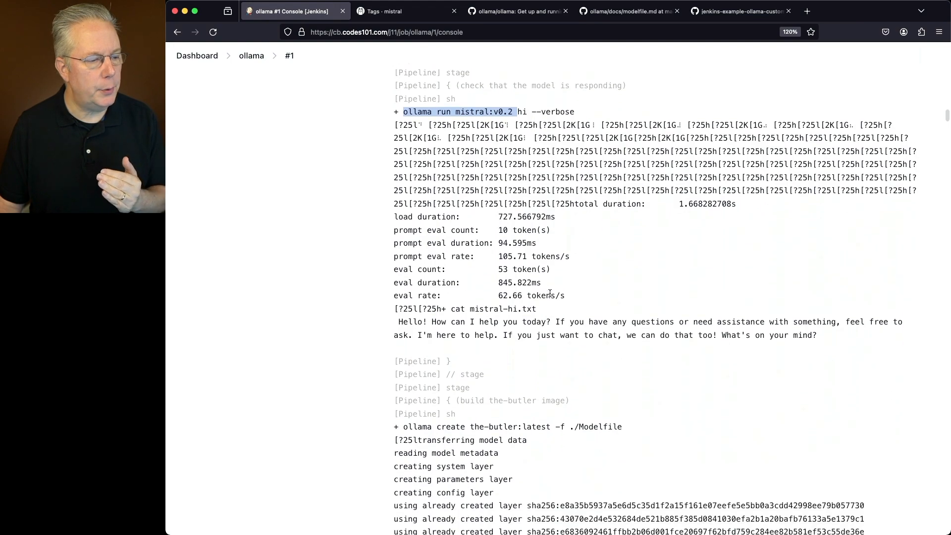
scroll("down", 3)
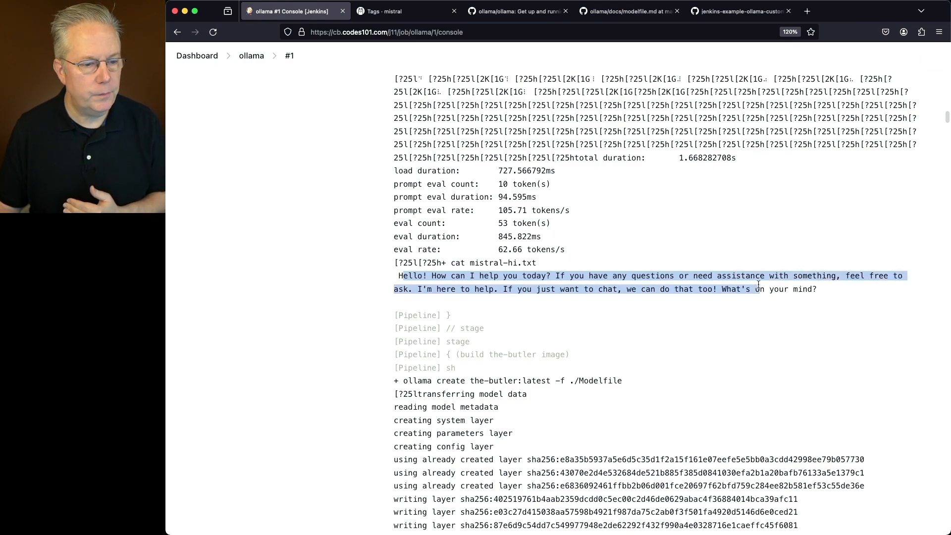
mouse_move(757, 282)
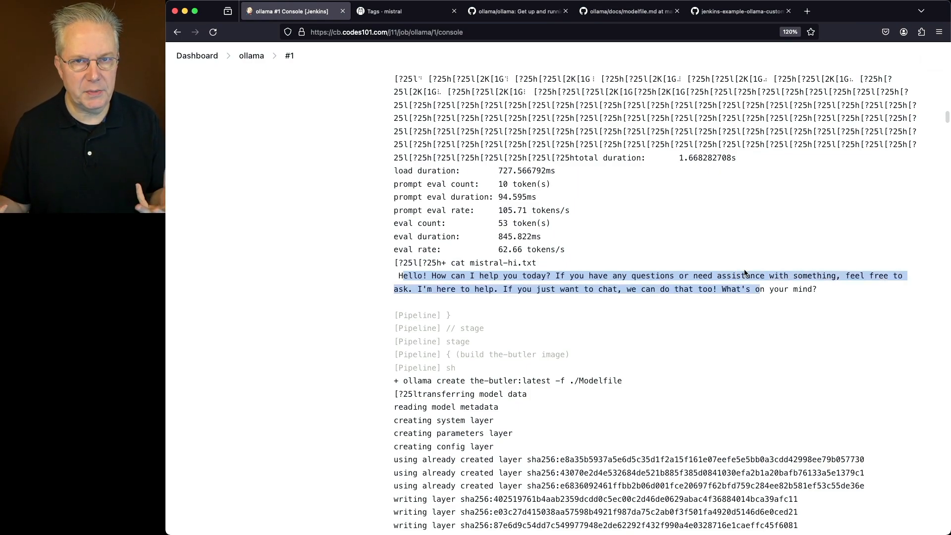
scroll("down", 3)
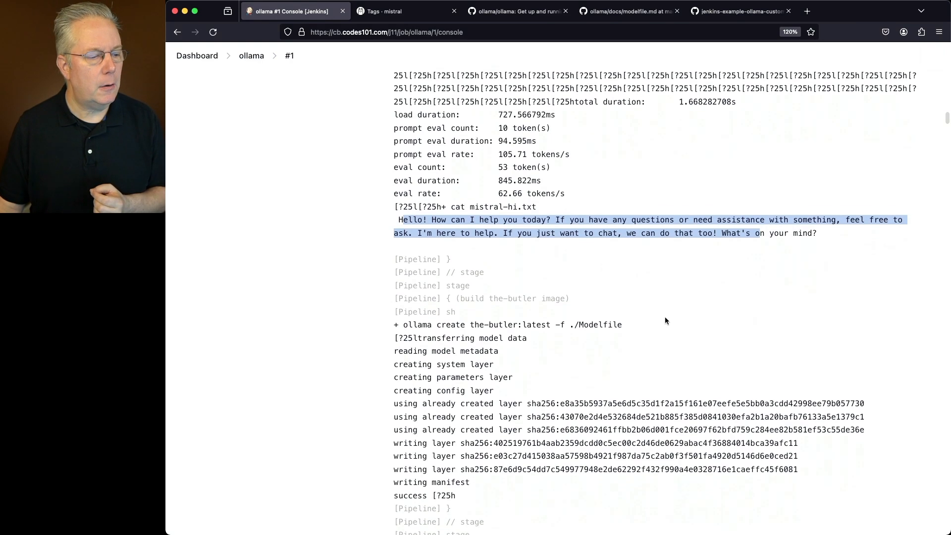
Step: Scroll build #1's console past ollama create, list, the-butler reply and cp stages
scroll("down", 3)
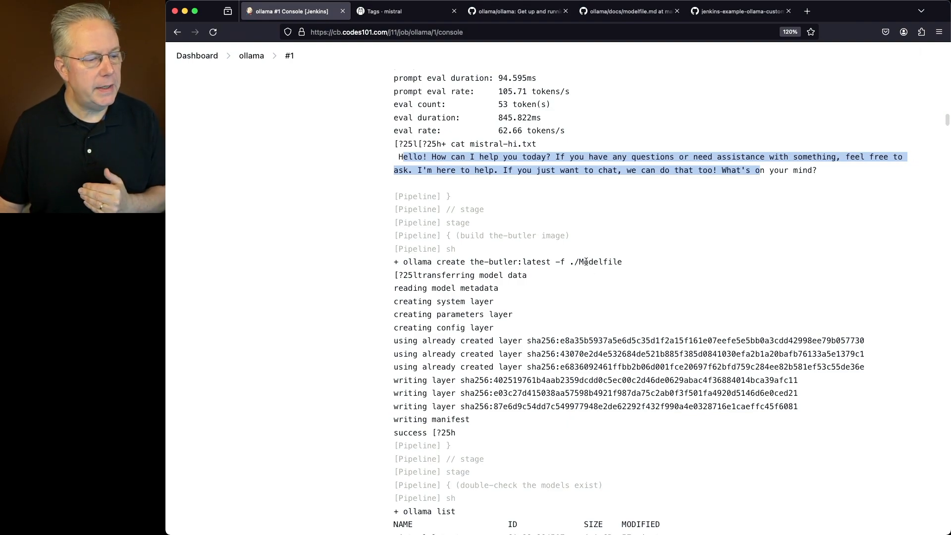
scroll("down", 3)
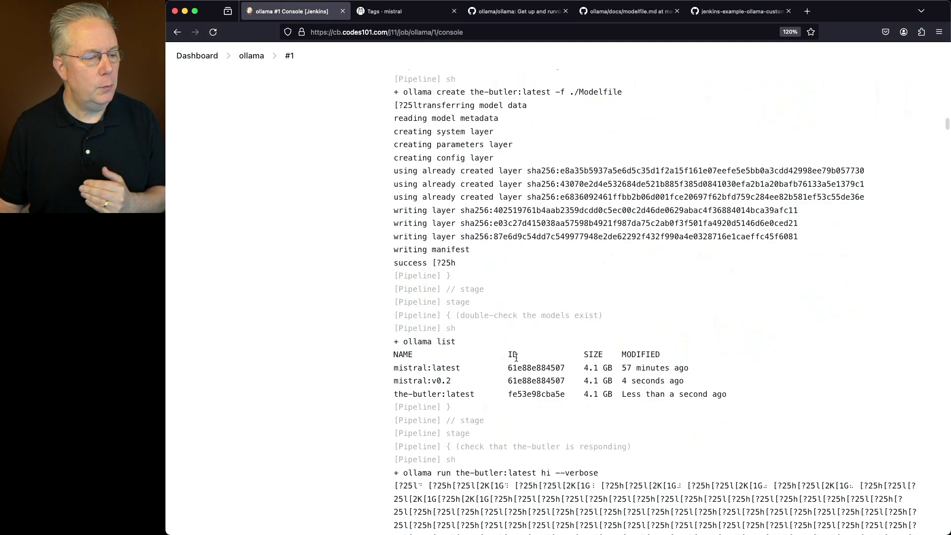
scroll("down", 3)
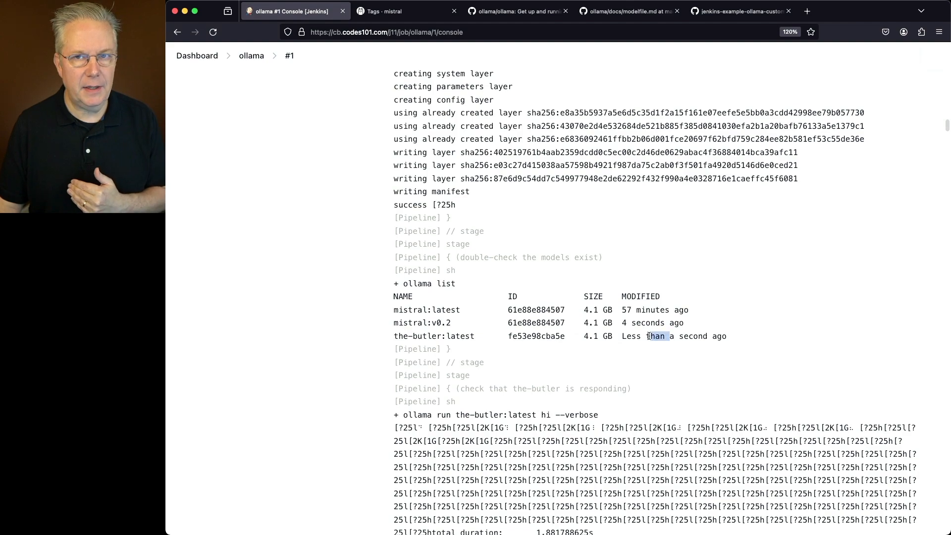
scroll("down", 3)
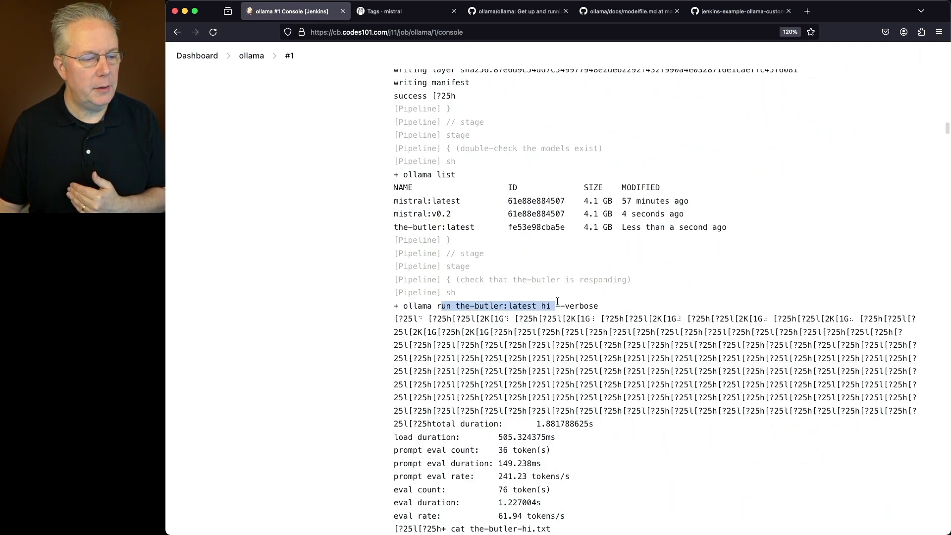
scroll("down", 3)
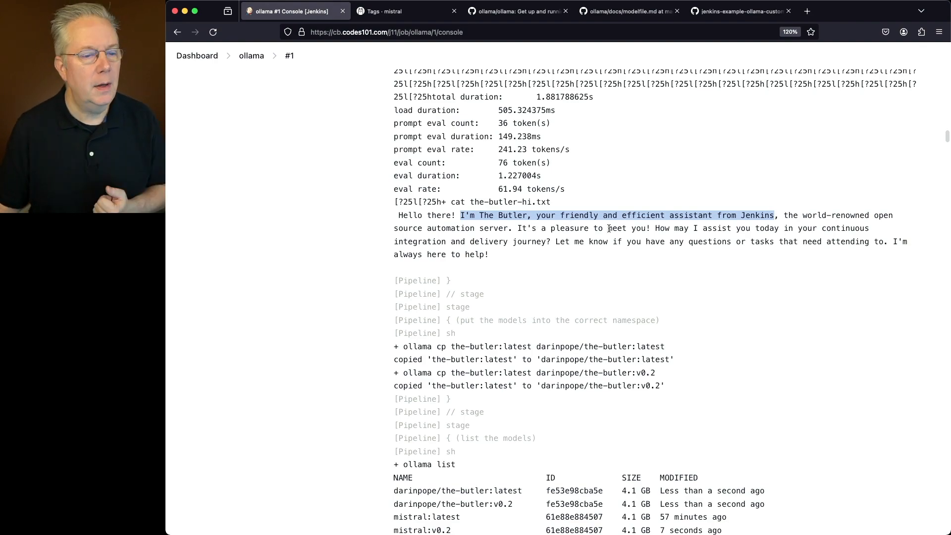
mouse_move(783, 239)
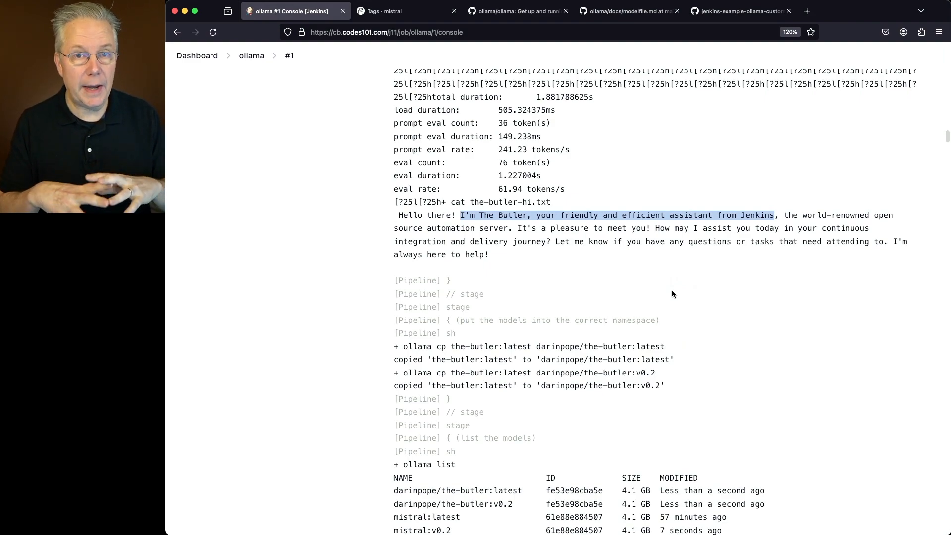
Step: Highlight the darinpope/the-butler v0.2 tag in build #1's ollama list output
scroll("down", 3)
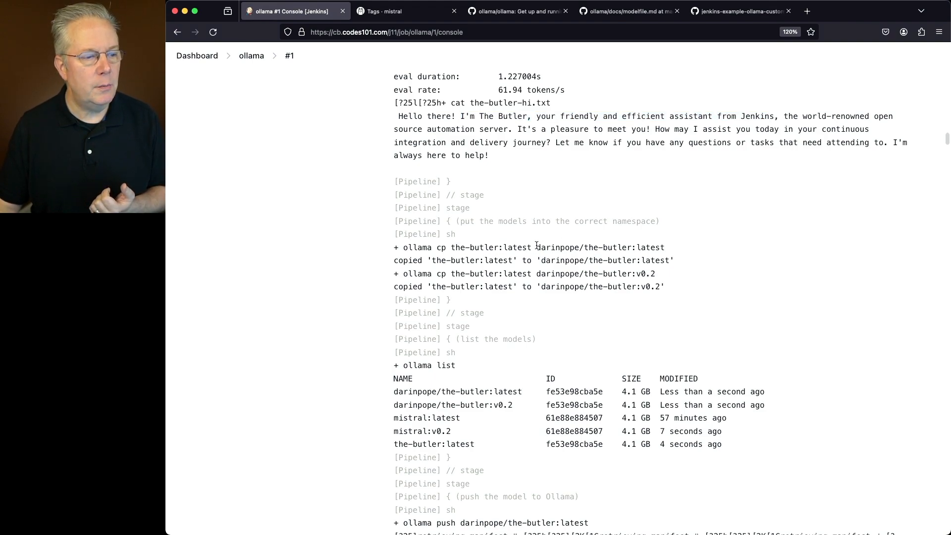
double_click(600, 247)
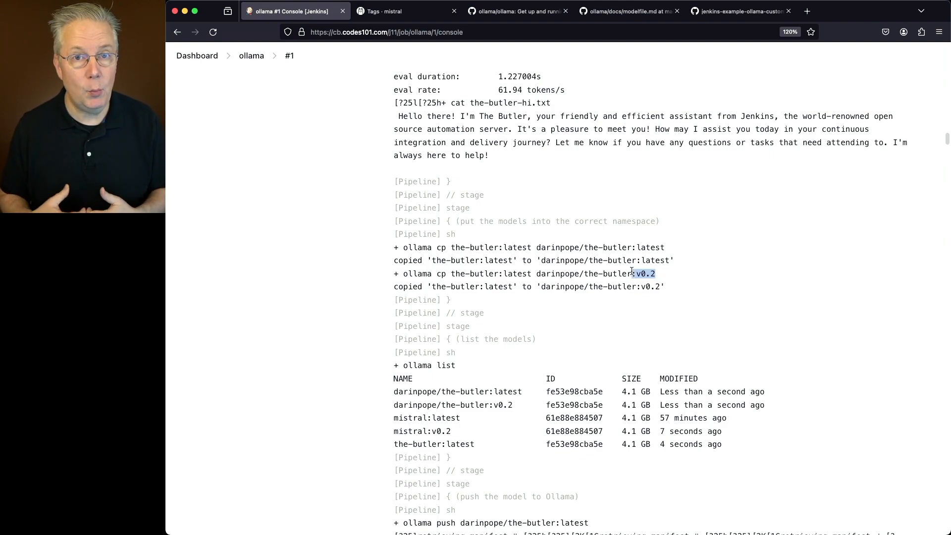
scroll("down", 3)
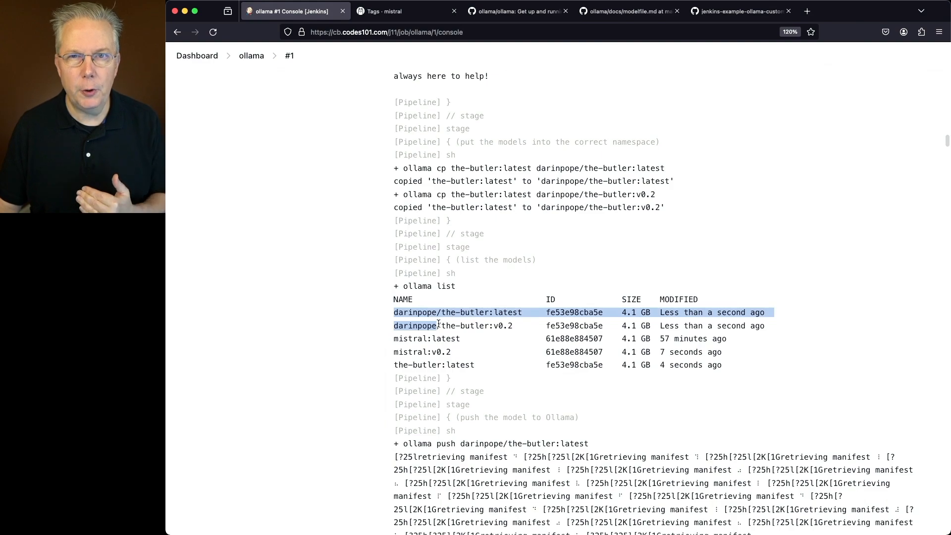
scroll("down", 3)
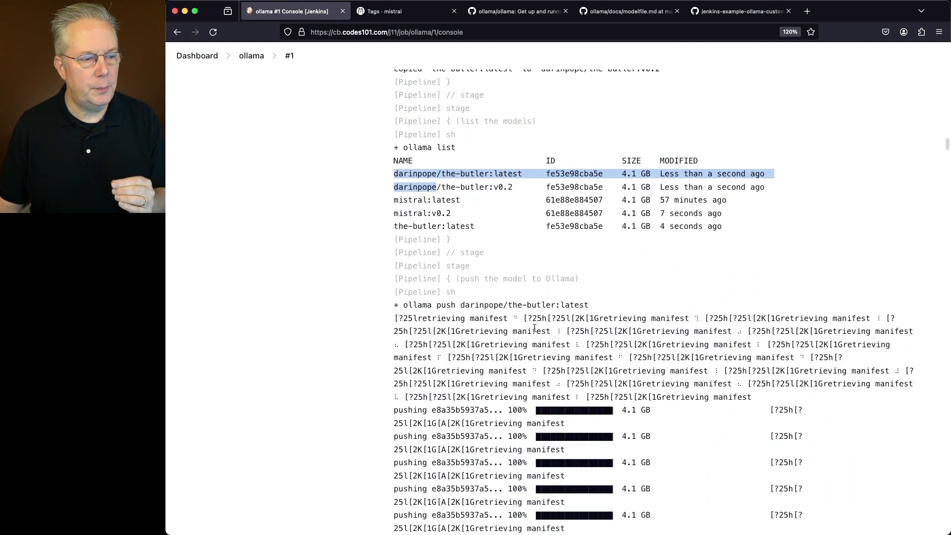
Step: Scroll build #1's console through both pushes and post actions to Finished: SUCCESS
scroll("down", 3)
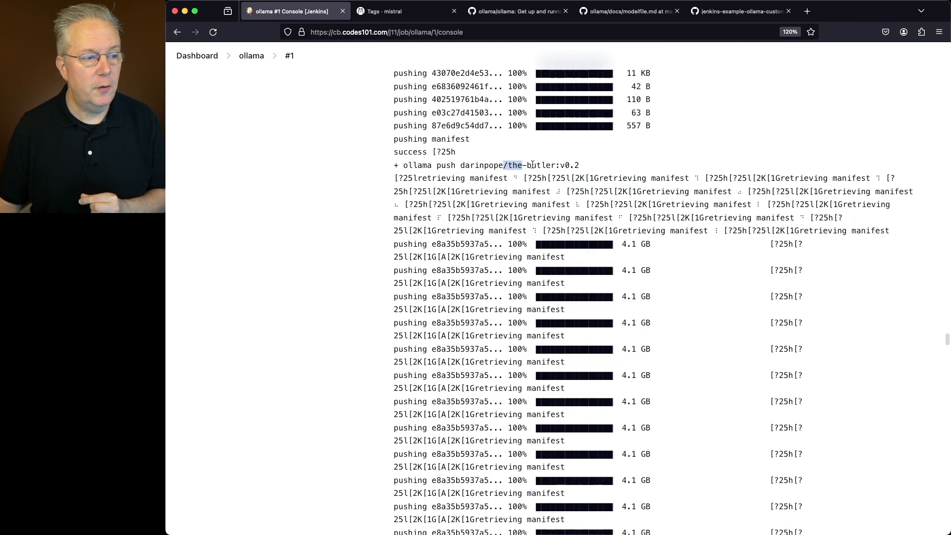
scroll("down", 3)
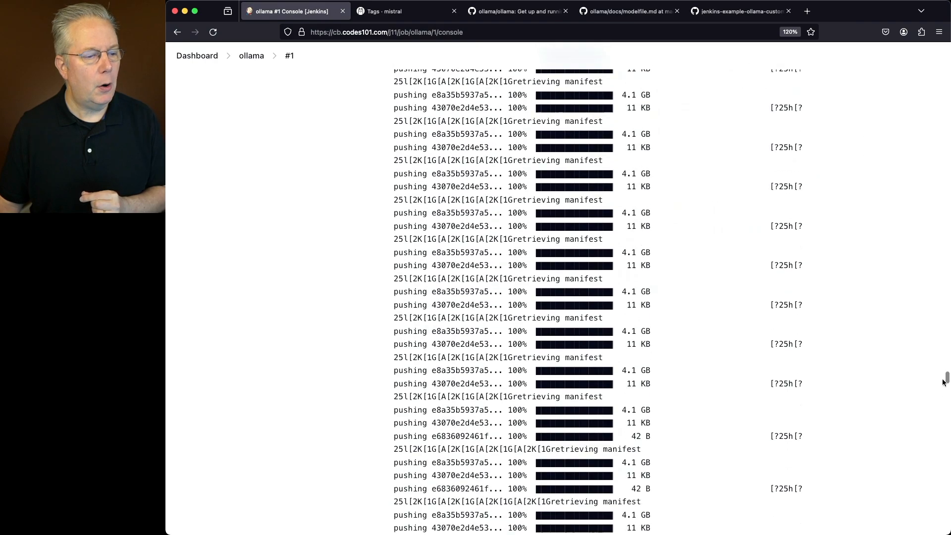
scroll("down", 3)
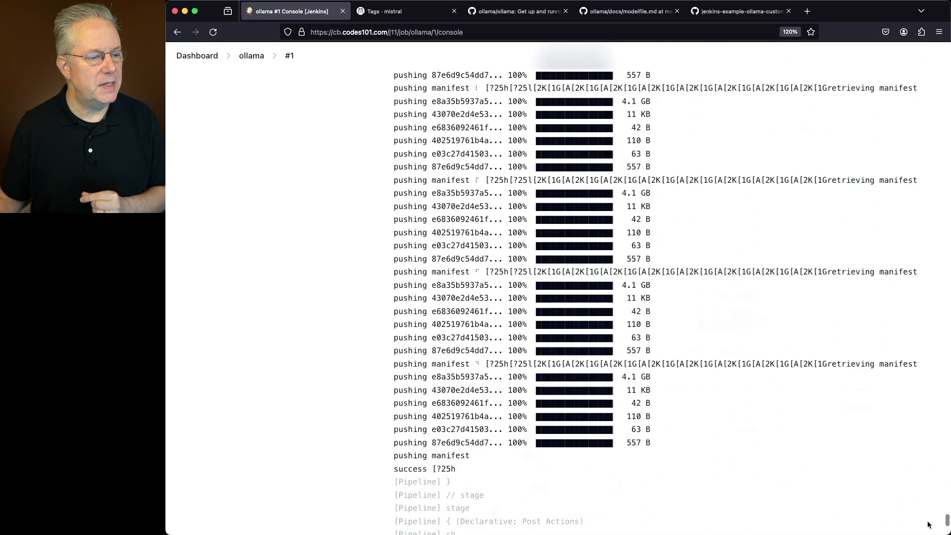
scroll("down", 3)
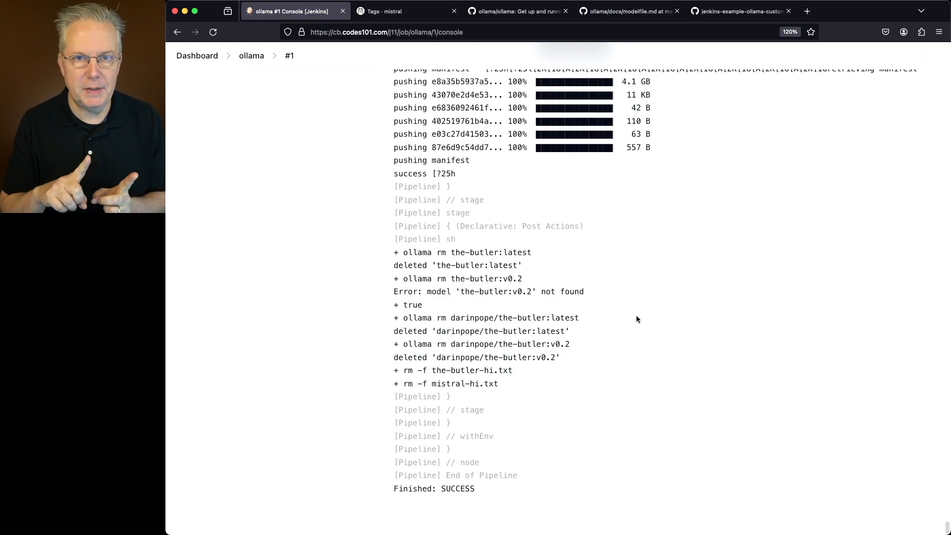
mouse_move(516, 145)
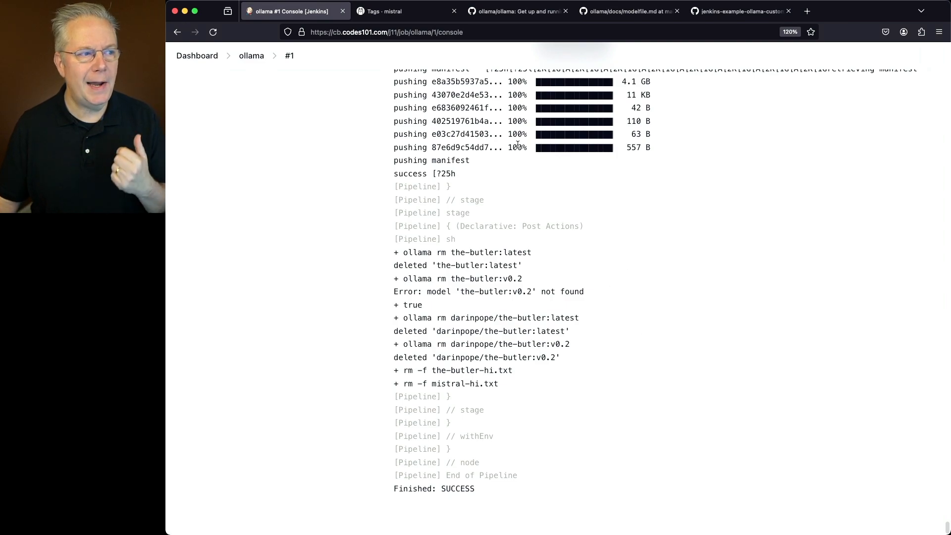
Step: On ollama.com, open darinpope/the-butler from Your models and view its latest and v0.2 tags
left_click(386, 11)
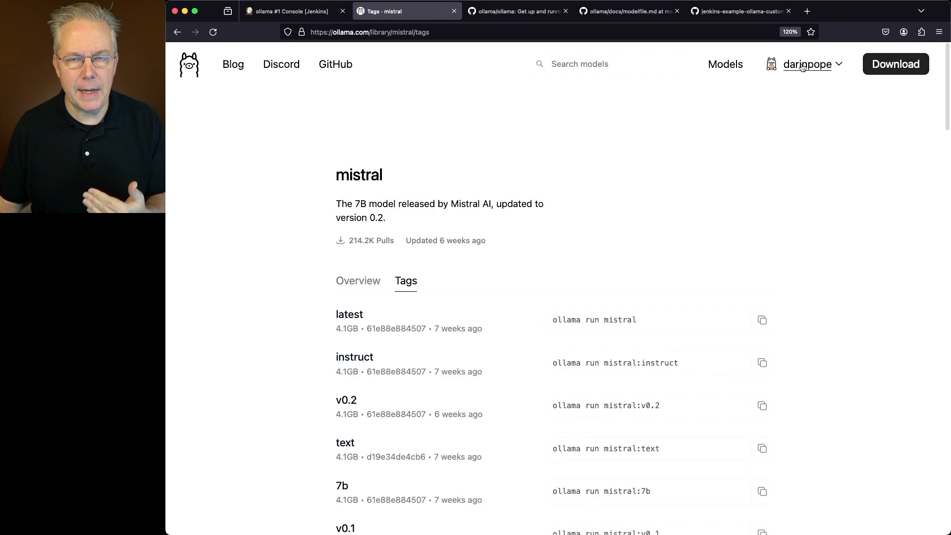
left_click(807, 64)
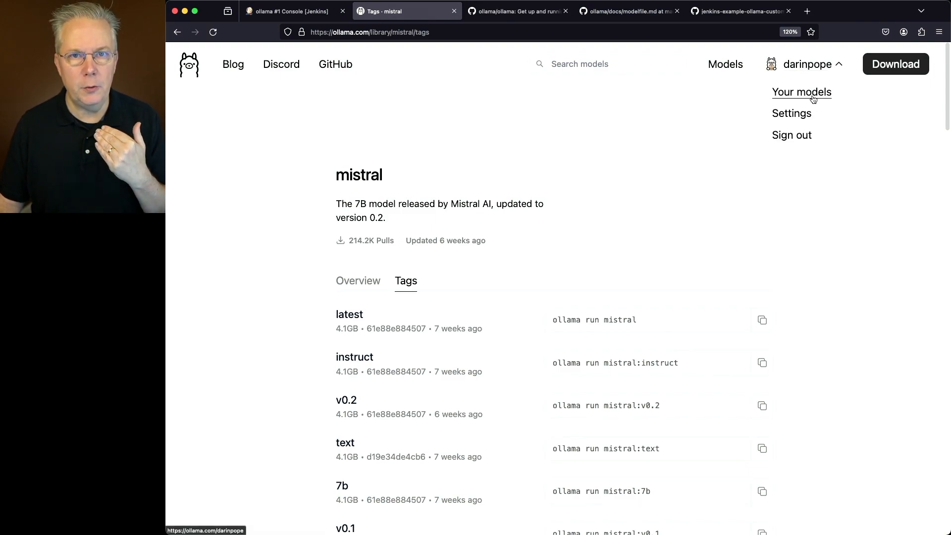
left_click(802, 92)
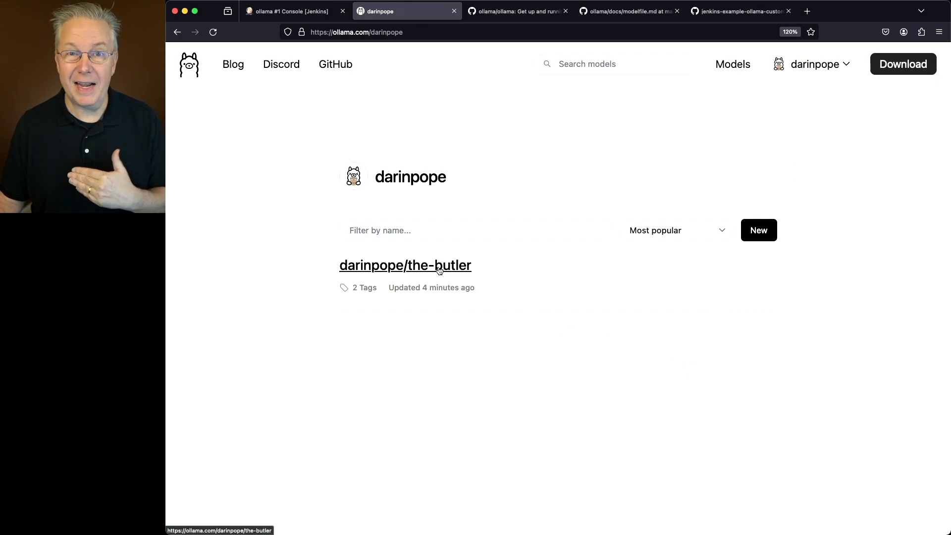
left_click(405, 265)
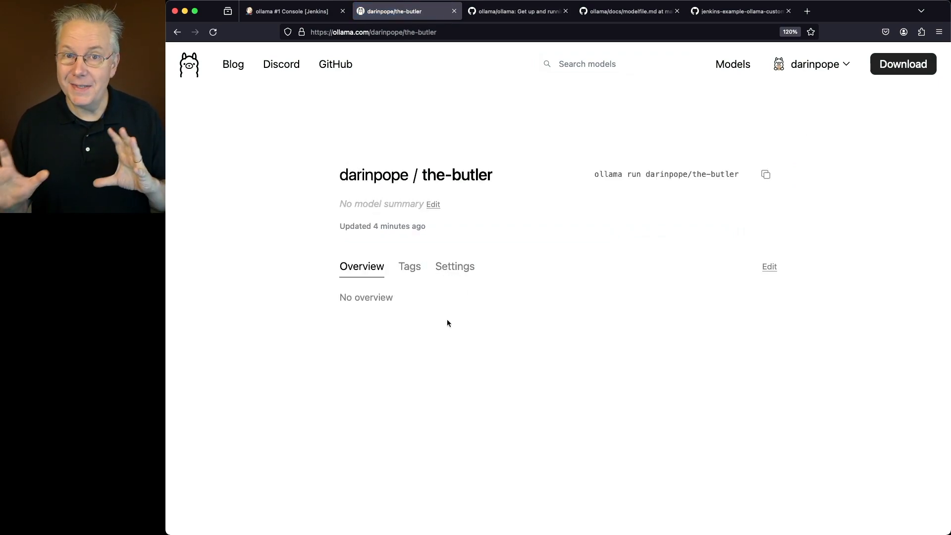
mouse_move(469, 345)
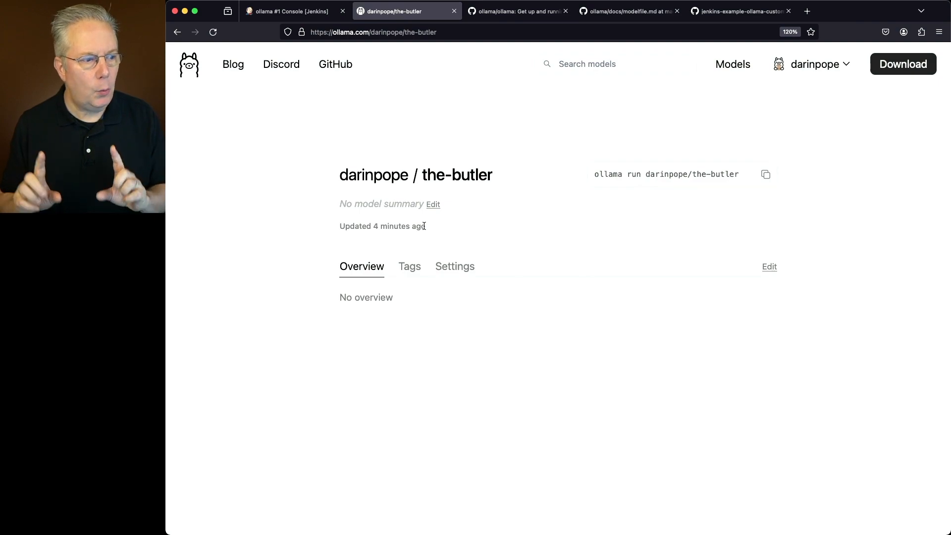
left_click(410, 266)
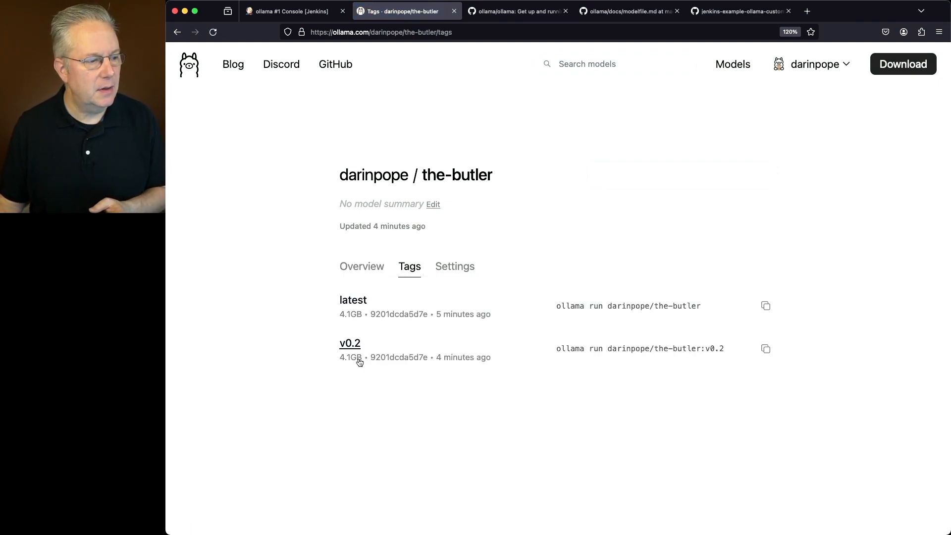
mouse_move(399, 375)
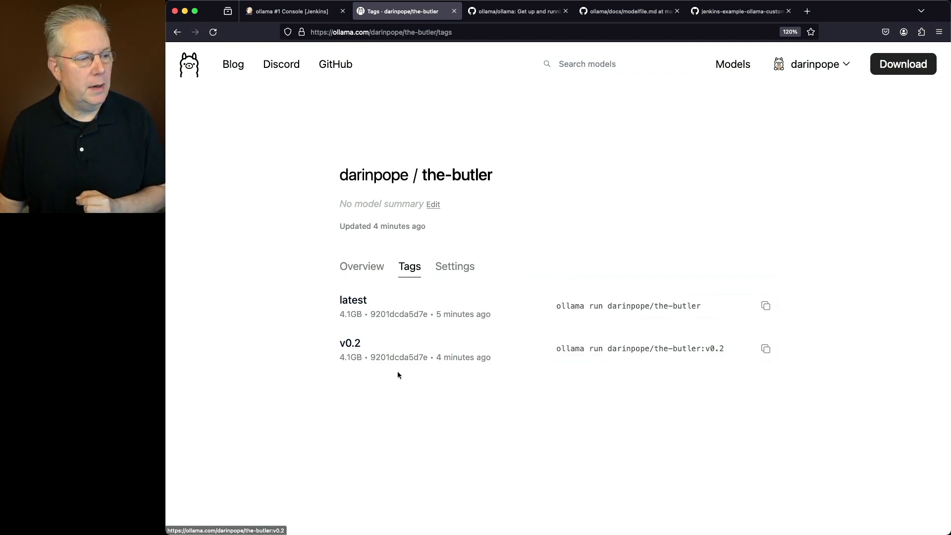
mouse_move(414, 375)
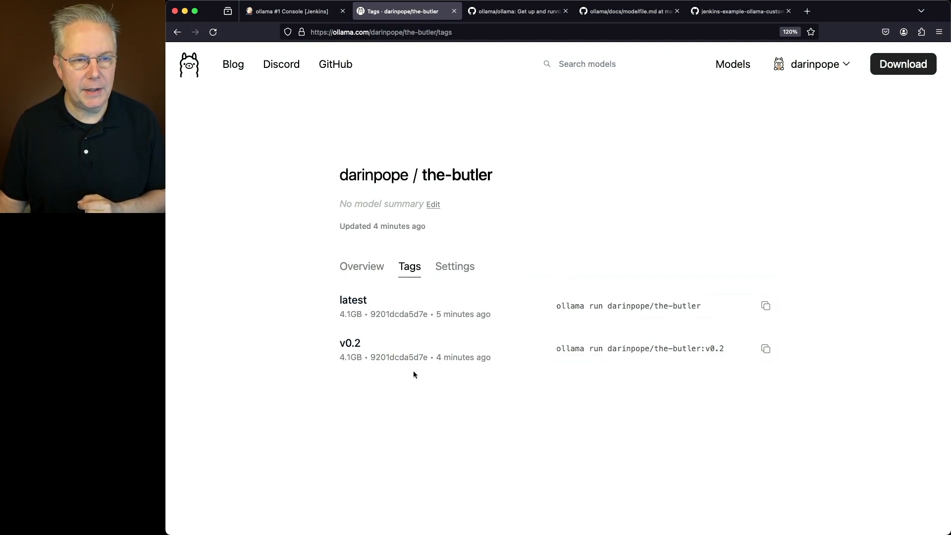